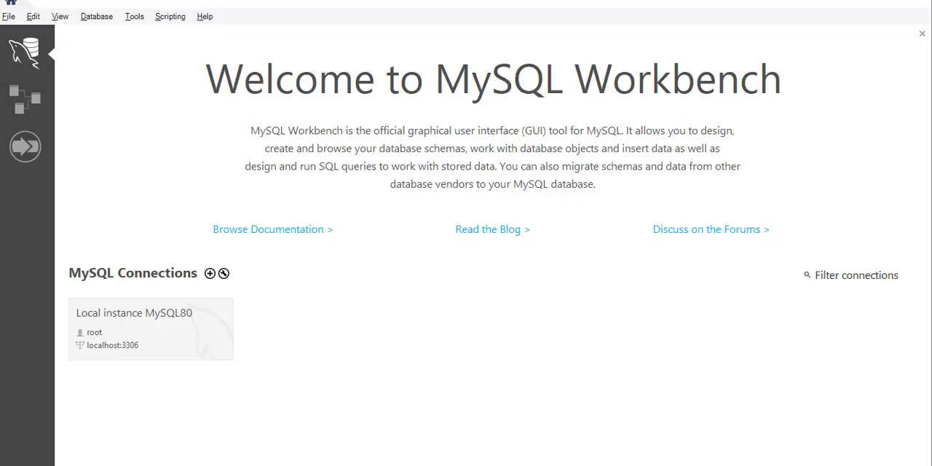
{"action": "mouse_move", "coordinate": [729, 34]}
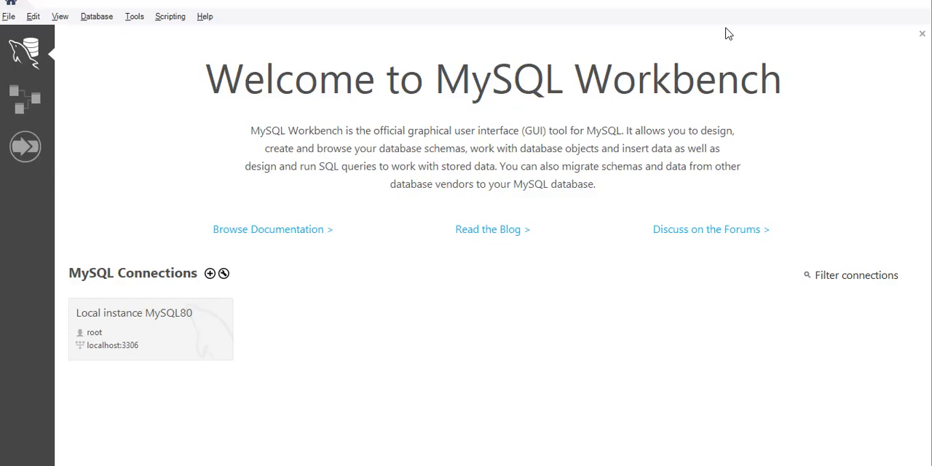
{"action": "mouse_move", "coordinate": [134, 345]}
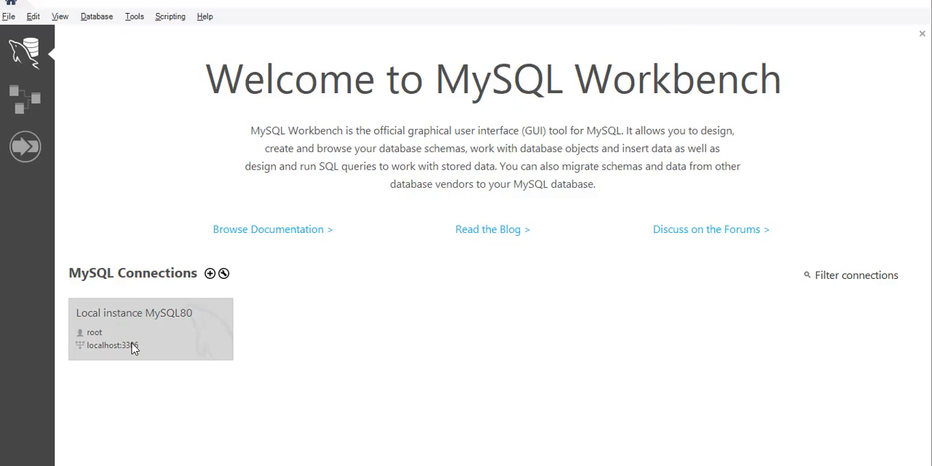
{"action": "mouse_move", "coordinate": [377, 363]}
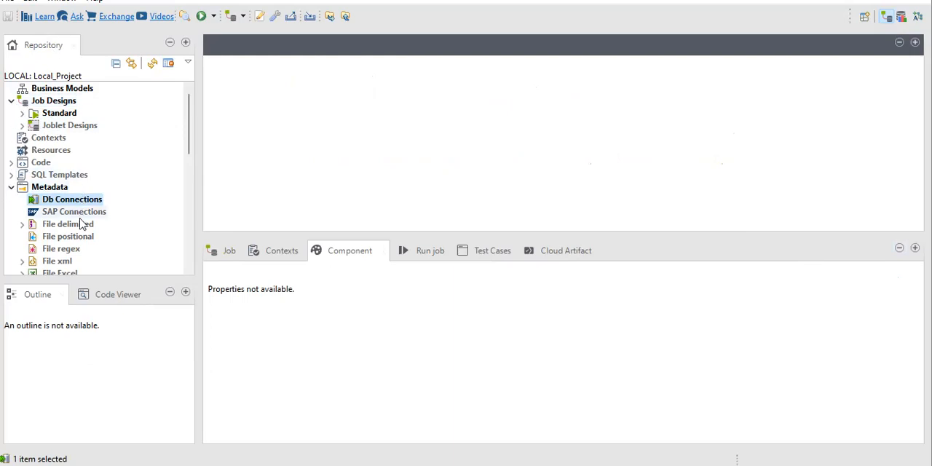
{"action": "mouse_move", "coordinate": [70, 215]}
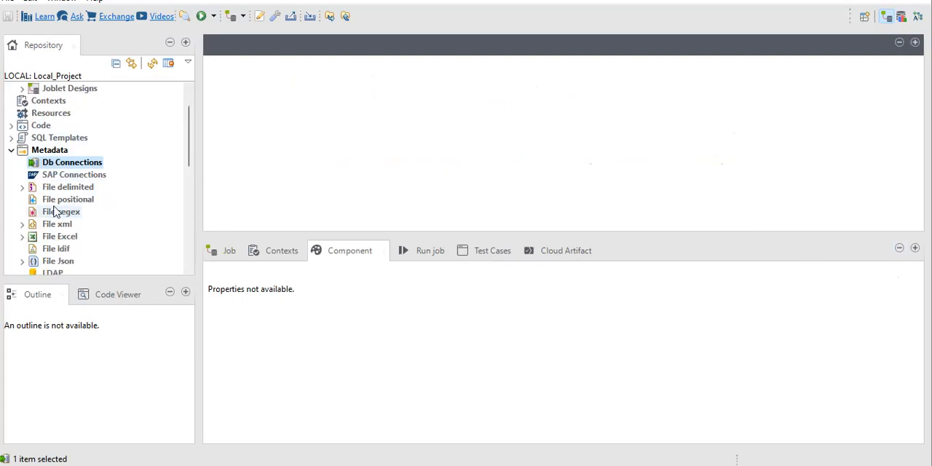
Scroll the Repository Metadata tree and bring up the Db Connections context menu
{"action": "scroll", "scroll_direction": "down", "scroll_amount": 3}
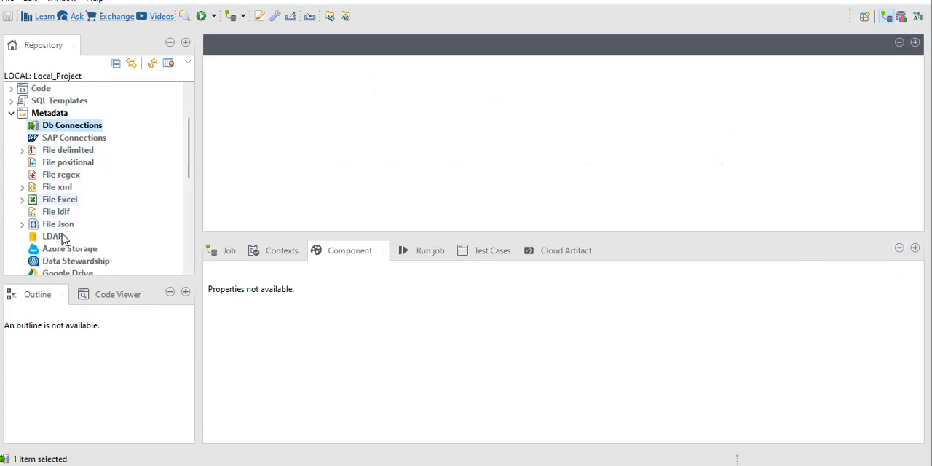
{"action": "scroll", "scroll_direction": "down", "scroll_amount": 3}
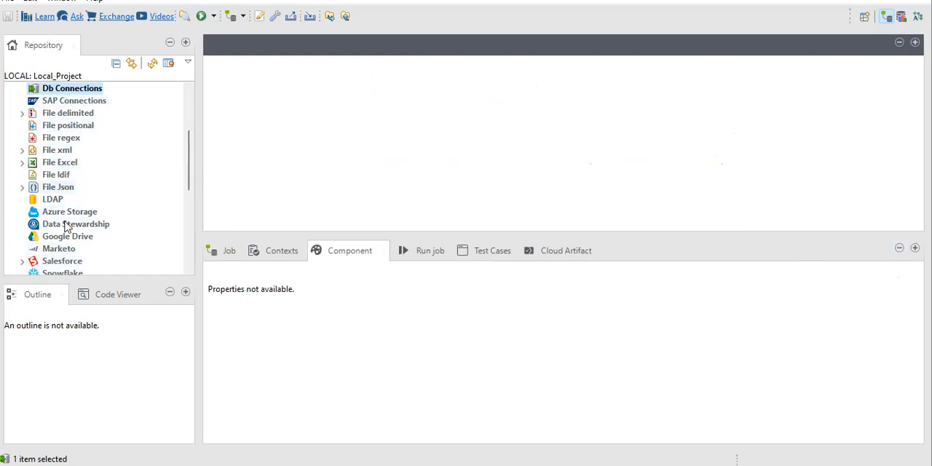
{"action": "scroll", "scroll_direction": "down", "scroll_amount": 3}
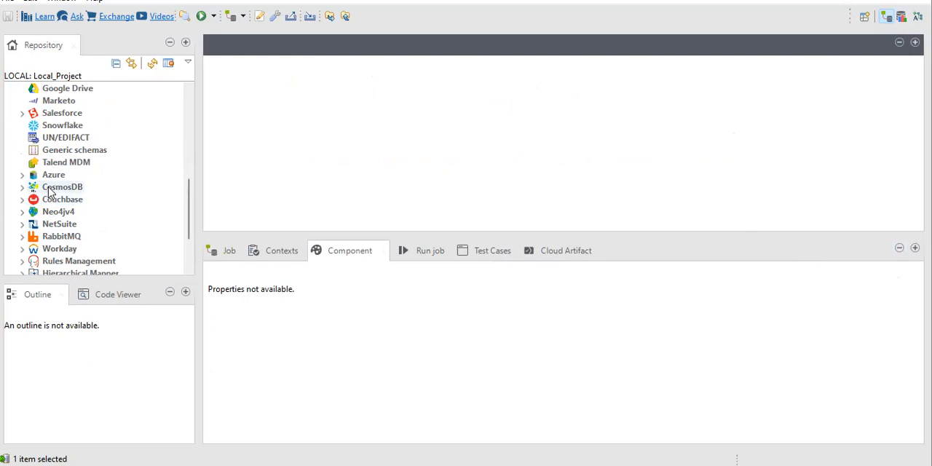
{"action": "right_click", "coordinate": [54, 175]}
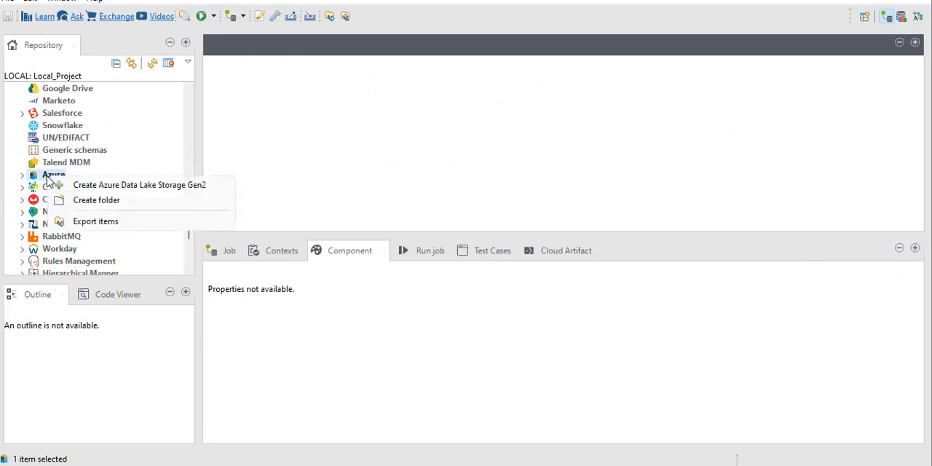
{"action": "mouse_move", "coordinate": [140, 184]}
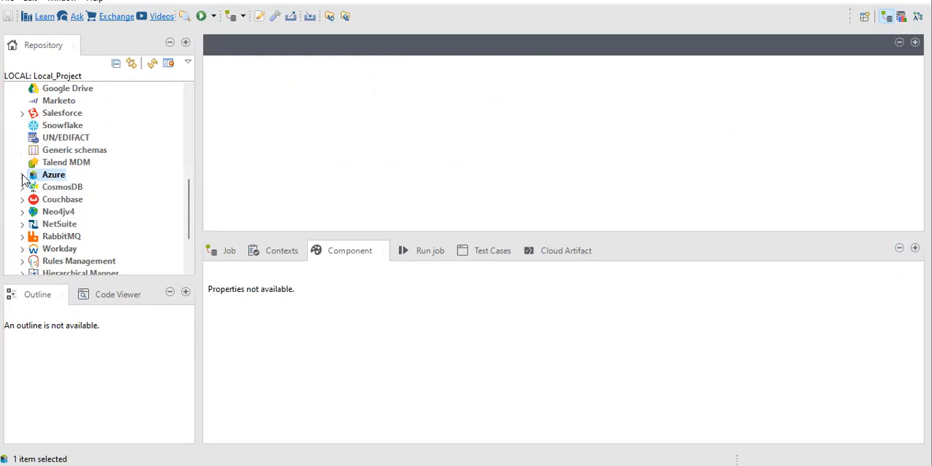
{"action": "scroll", "scroll_direction": "down", "scroll_amount": 3}
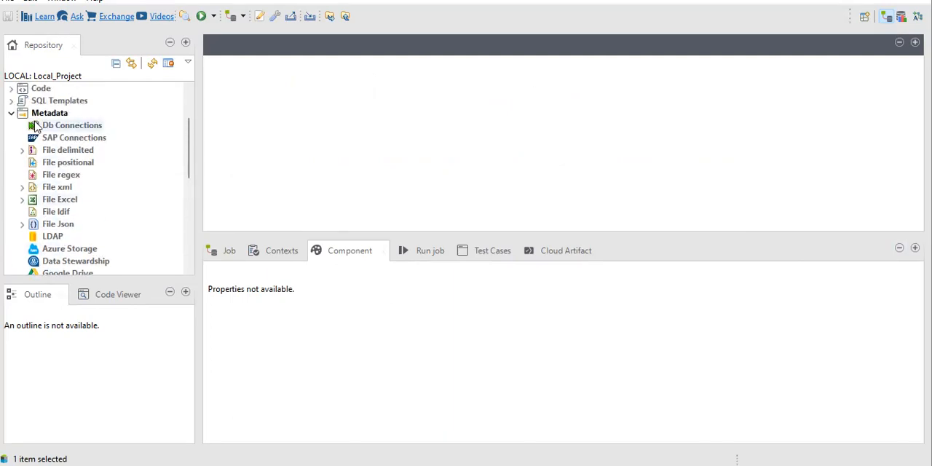
{"action": "right_click", "coordinate": [73, 125]}
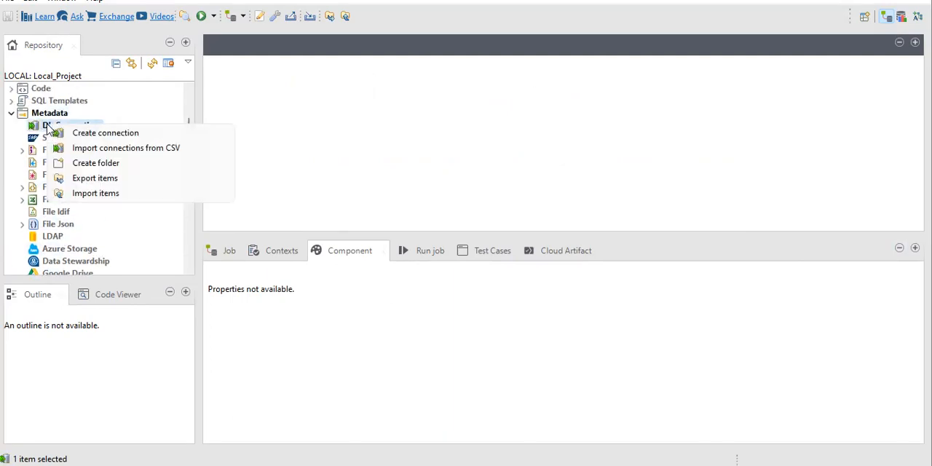
{"action": "mouse_move", "coordinate": [65, 140]}
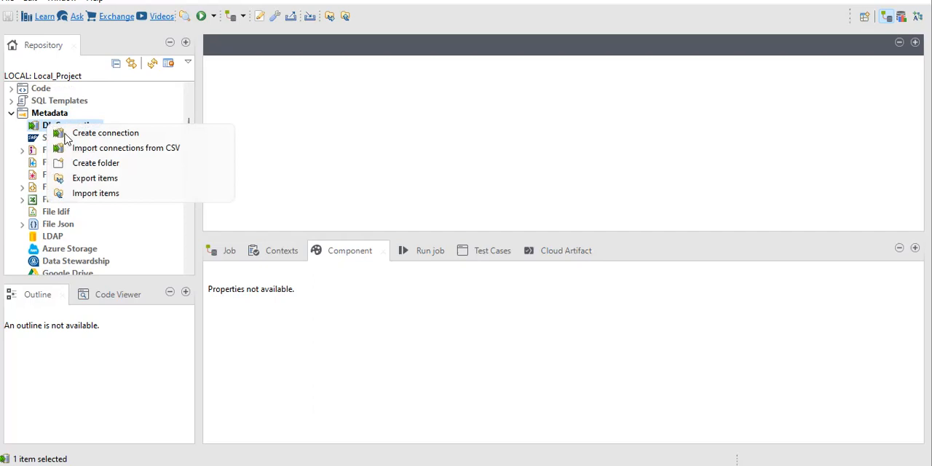
Create a new database connection named mysql_t and advance to the database settings step
{"action": "left_click", "coordinate": [105, 132]}
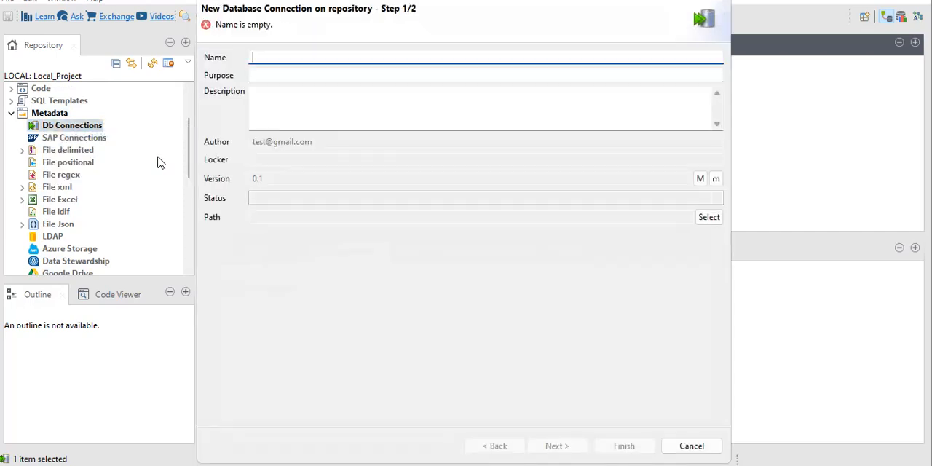
{"action": "type", "text": "m"}
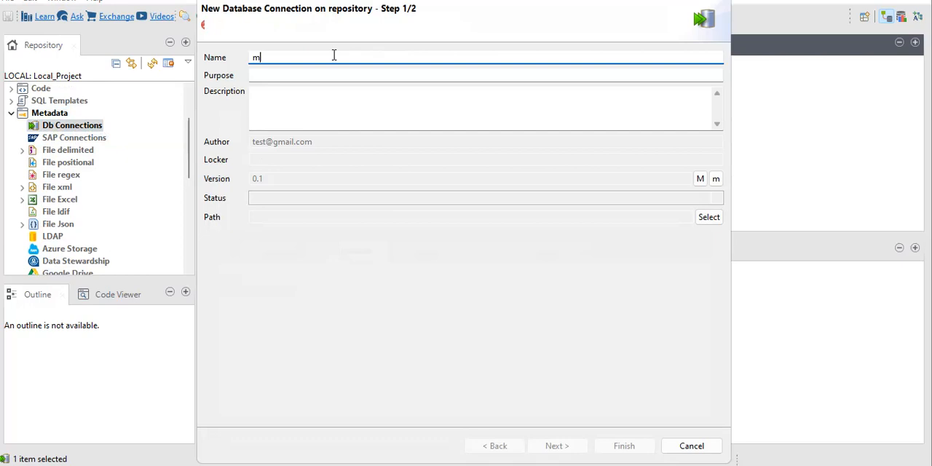
{"action": "type", "text": "ysql_t"}
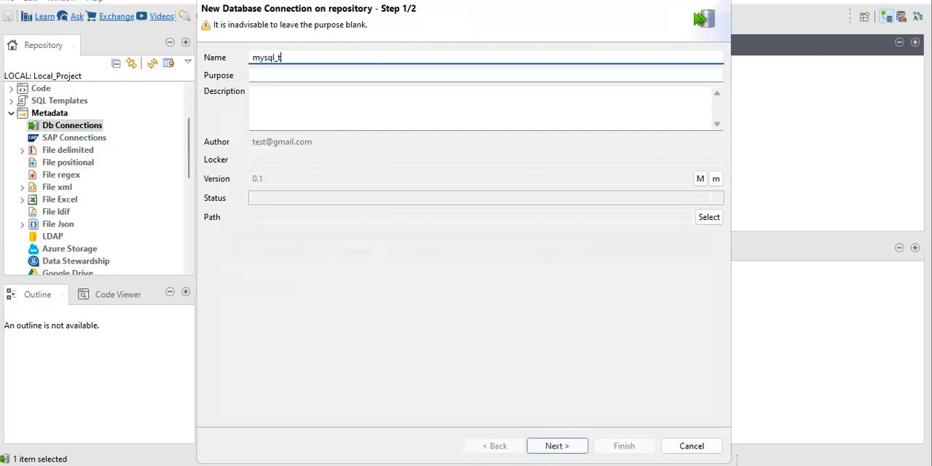
{"action": "left_click", "coordinate": [556, 445]}
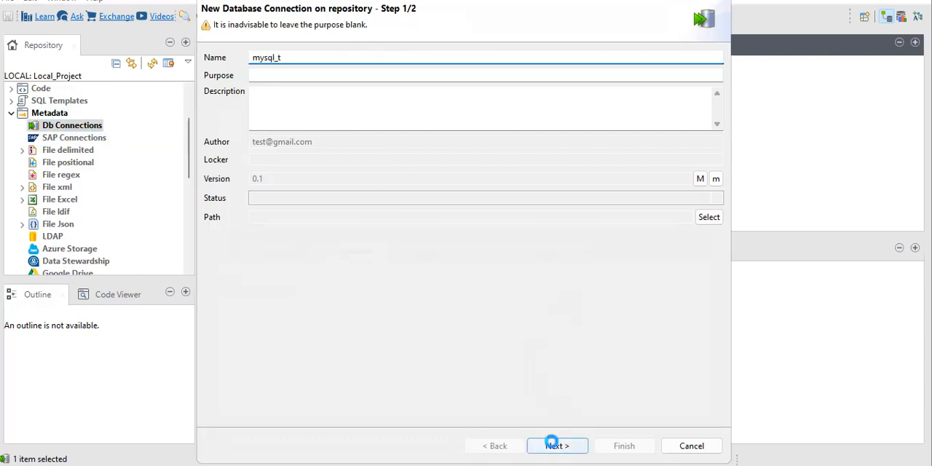
{"action": "left_click", "coordinate": [556, 445]}
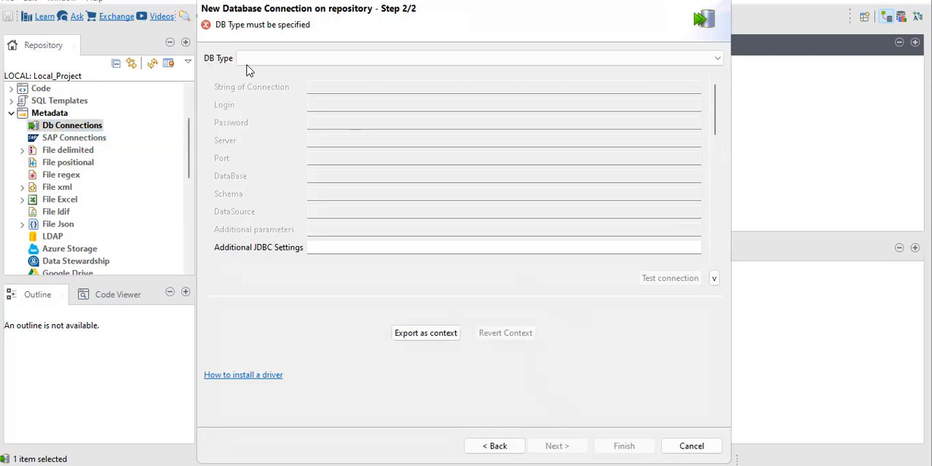
Choose MySQL as the DB Type, showing MySQL 8 settings
{"action": "left_click", "coordinate": [716, 59]}
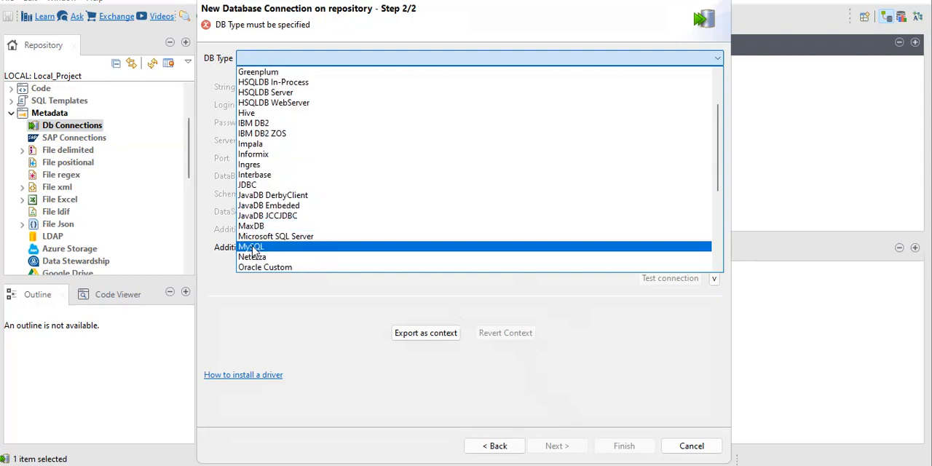
{"action": "left_click", "coordinate": [250, 246]}
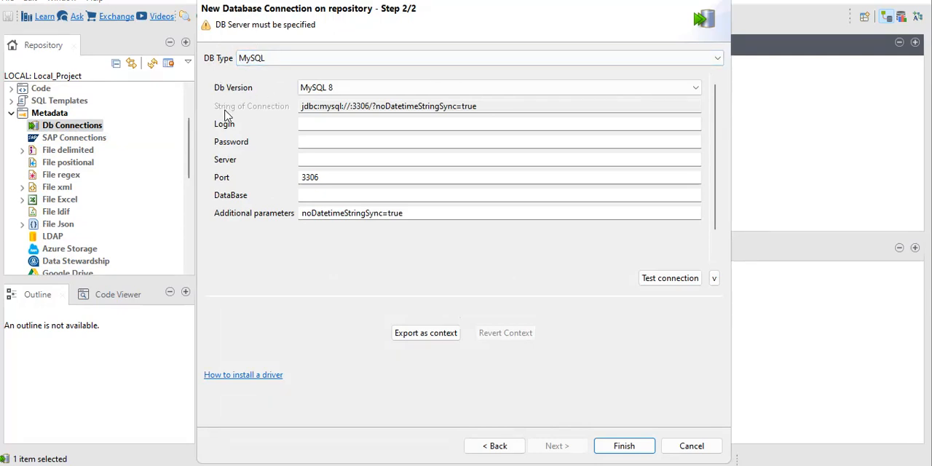
Enter login root with a password and begin the server address 127
{"action": "left_click", "coordinate": [498, 213]}
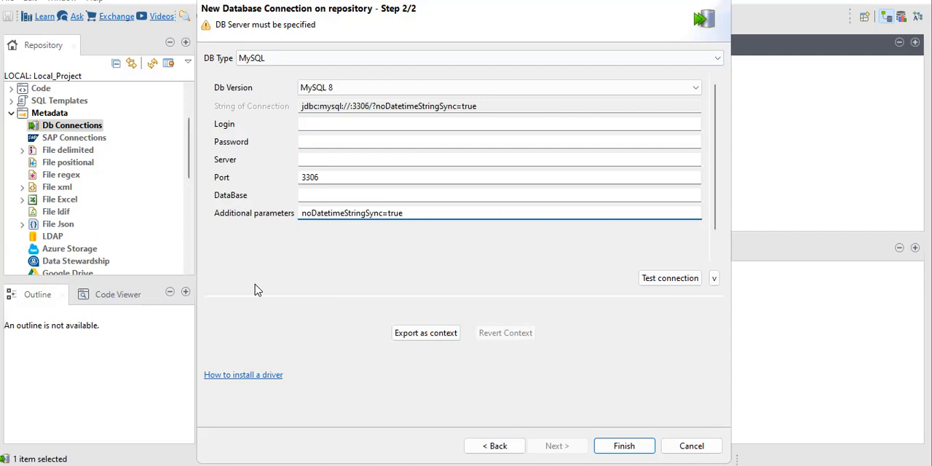
{"action": "left_click", "coordinate": [499, 123]}
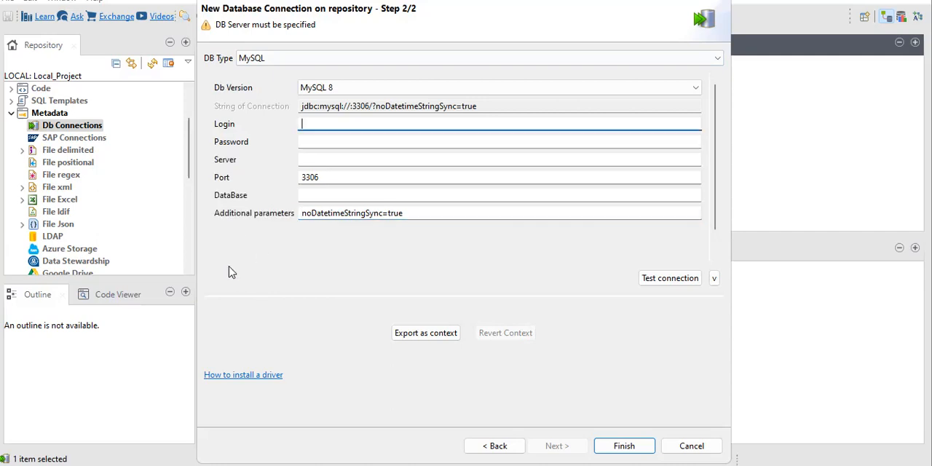
{"action": "left_click", "coordinate": [498, 195]}
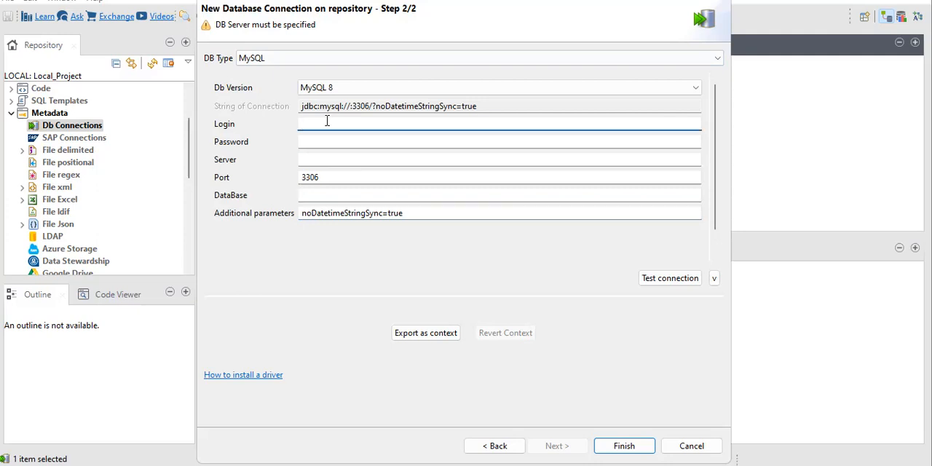
{"action": "type", "text": "root"}
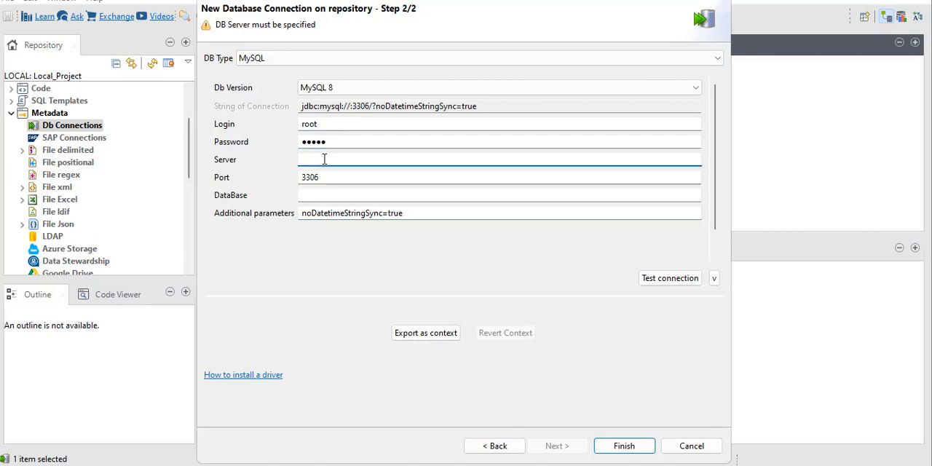
{"action": "type", "text": "127."}
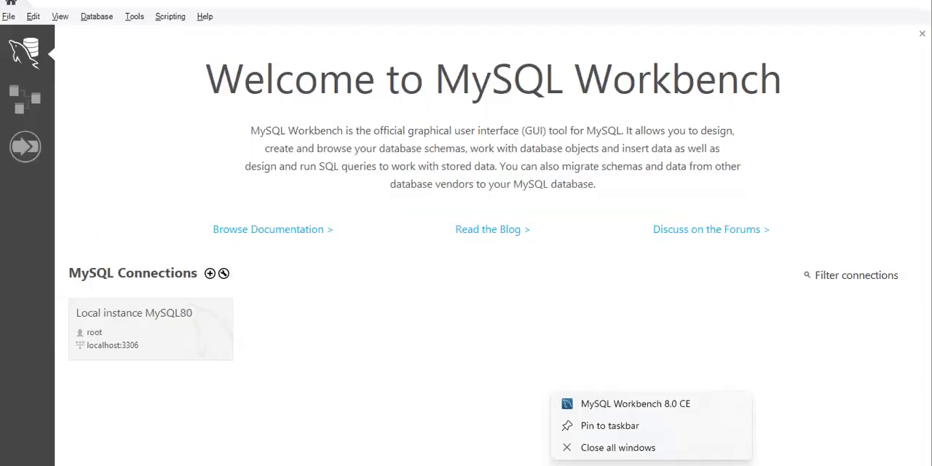
Connect to the local MySQL80 instance in MySQL Workbench
{"action": "double_click", "coordinate": [152, 329]}
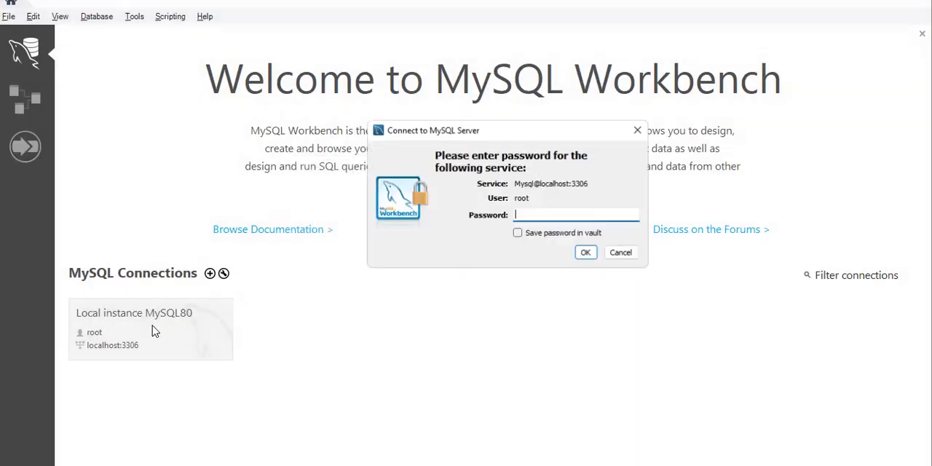
{"action": "type", "text": "**"}
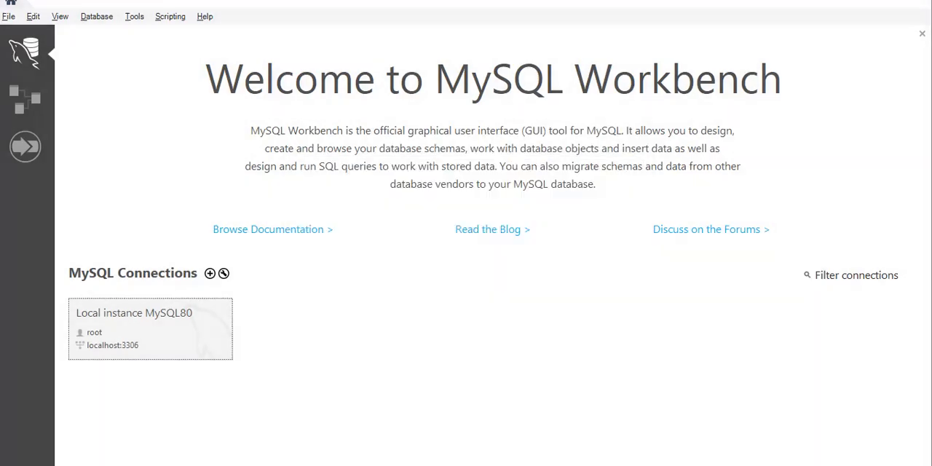
{"action": "double_click", "coordinate": [150, 329]}
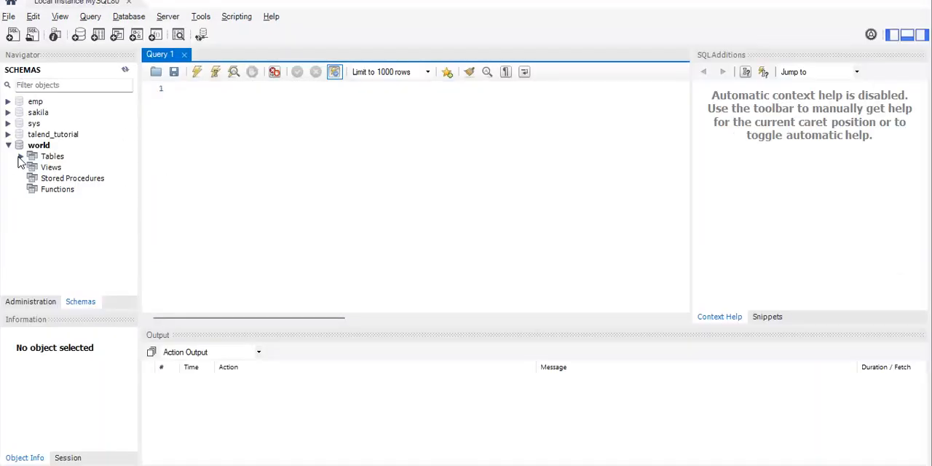
Expand and select the talend_tutorial schema and put its name in the query editor
{"action": "left_click", "coordinate": [8, 134]}
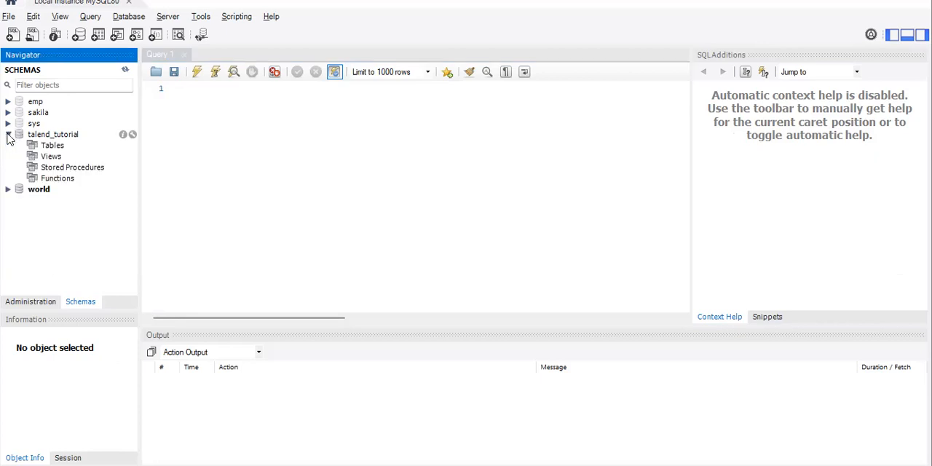
{"action": "mouse_move", "coordinate": [75, 143]}
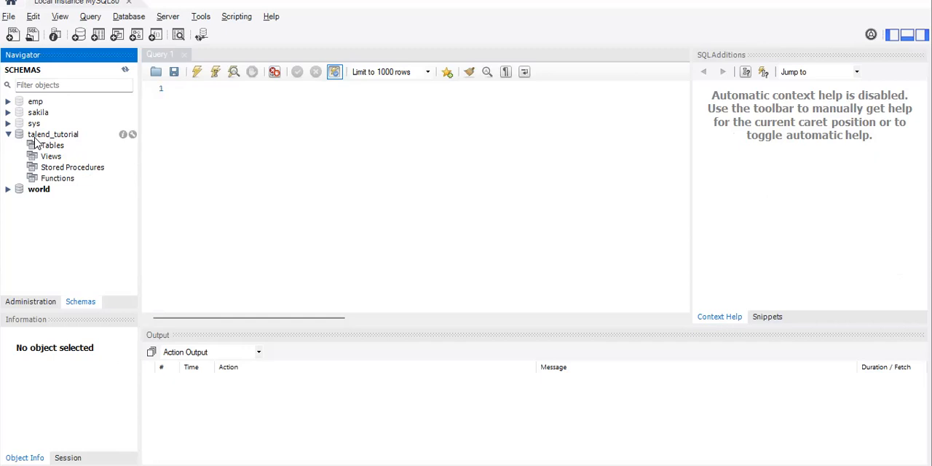
{"action": "left_click", "coordinate": [53, 134]}
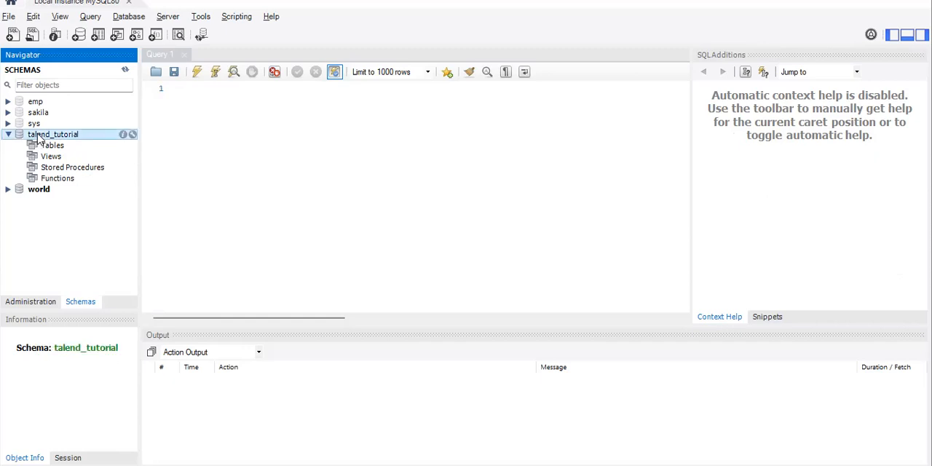
{"action": "type", "text": "talend_tutorial"}
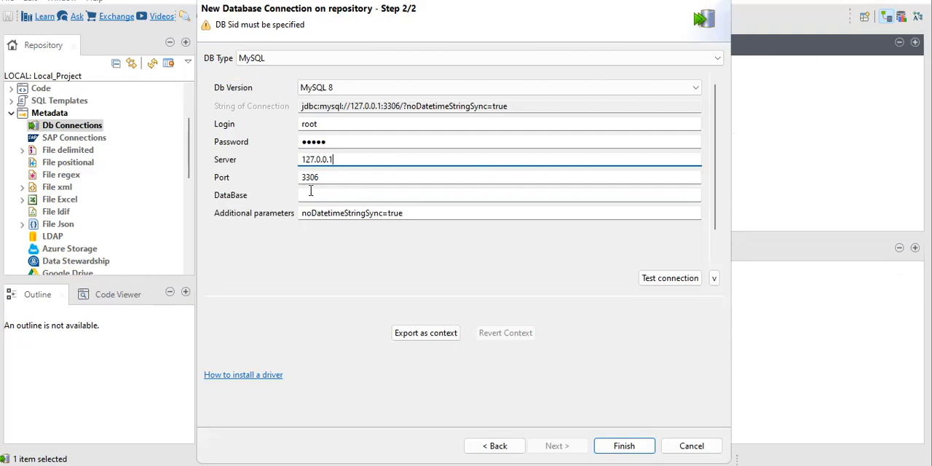
Fill the DataBase field of the MySQL connection with talend_tutorial
{"action": "type", "text": "BatchMassDeleteRecsOppProd Batch=new BatchMassDeleteRecsOppProd();"}
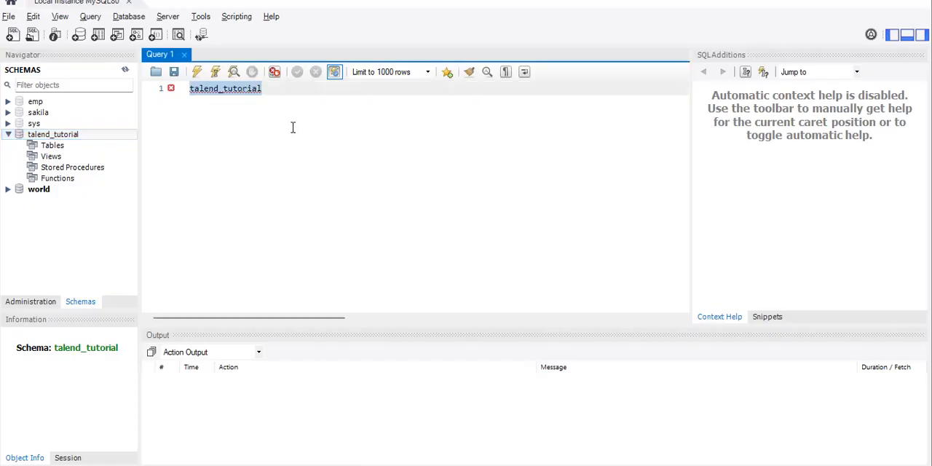
{"action": "left_click", "coordinate": [263, 87]}
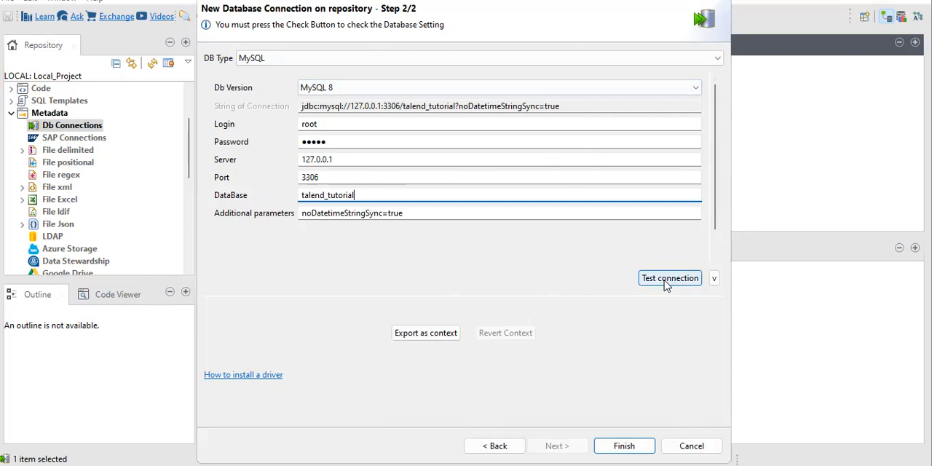
{"action": "mouse_move", "coordinate": [576, 357]}
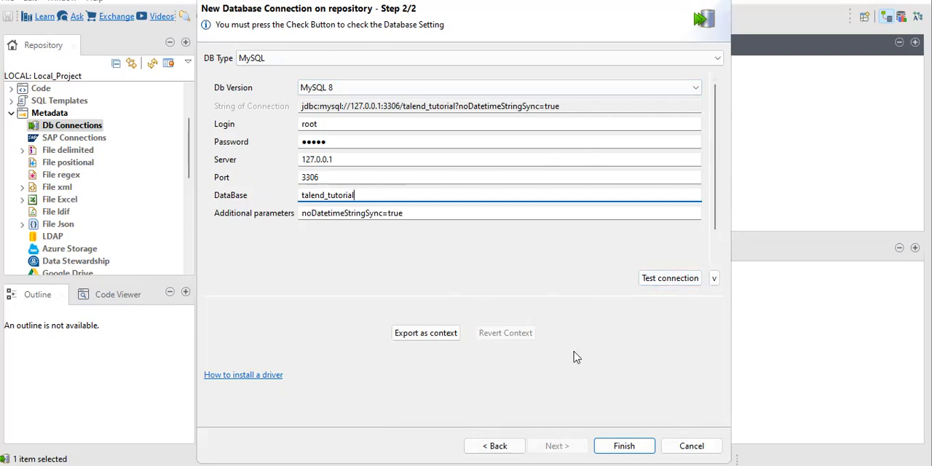
Test the mysql_t connection successfully and finish to save it under Db Connections
{"action": "left_click", "coordinate": [670, 277]}
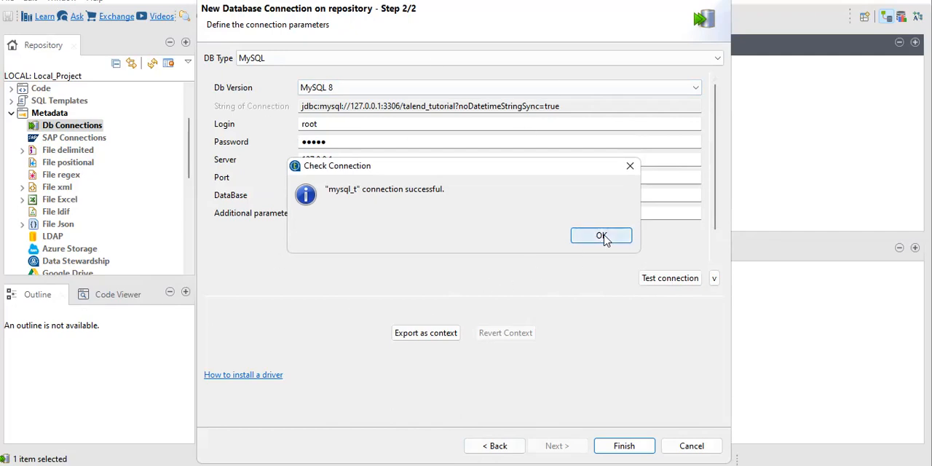
{"action": "left_click", "coordinate": [602, 236]}
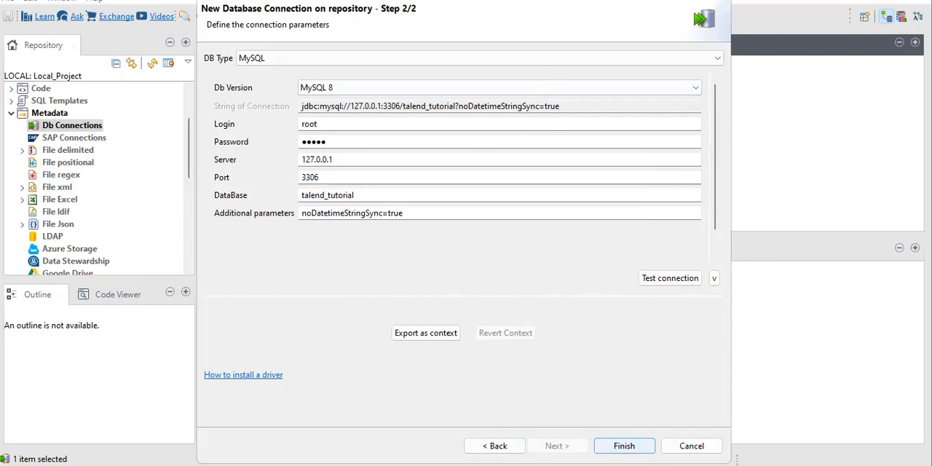
{"action": "left_click", "coordinate": [623, 445]}
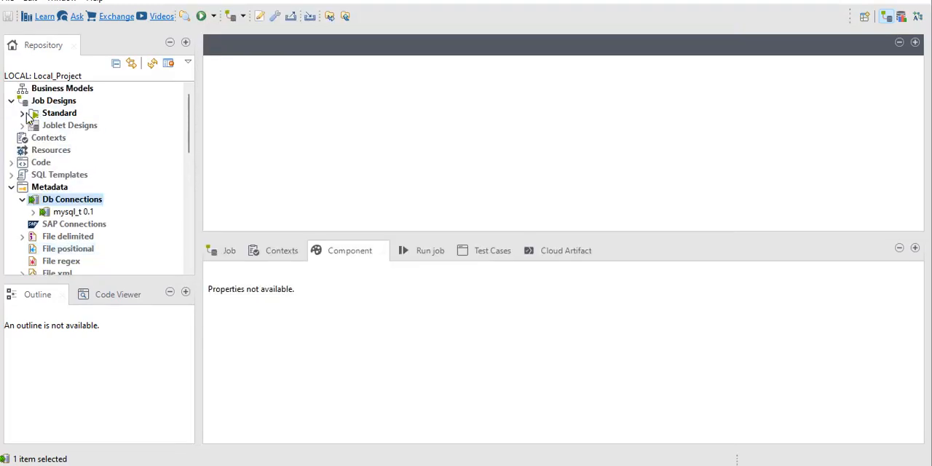
Open the mysql 0.1 job from Job Designs > Standard onto the canvas
{"action": "left_click", "coordinate": [22, 114]}
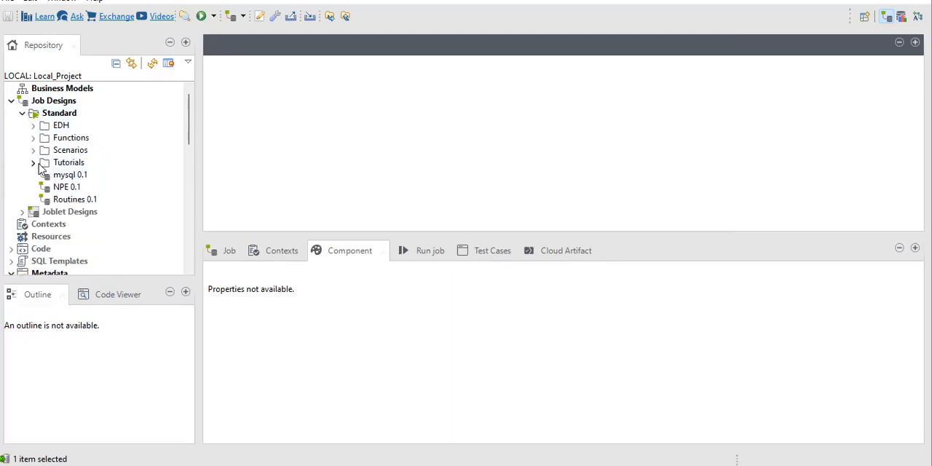
{"action": "left_click", "coordinate": [70, 175]}
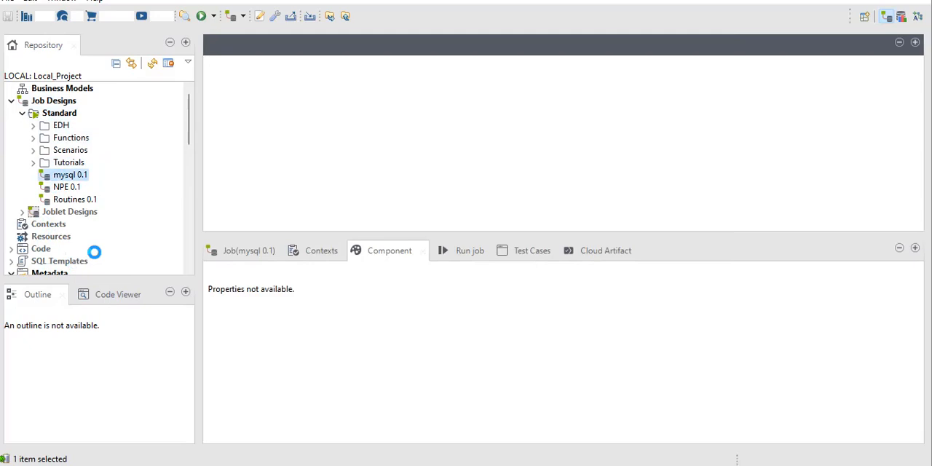
{"action": "mouse_move", "coordinate": [95, 266]}
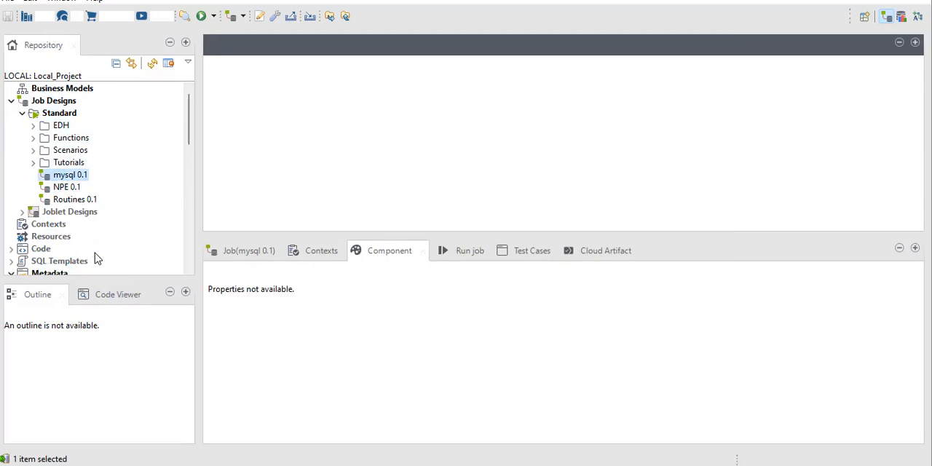
{"action": "double_click", "coordinate": [70, 175]}
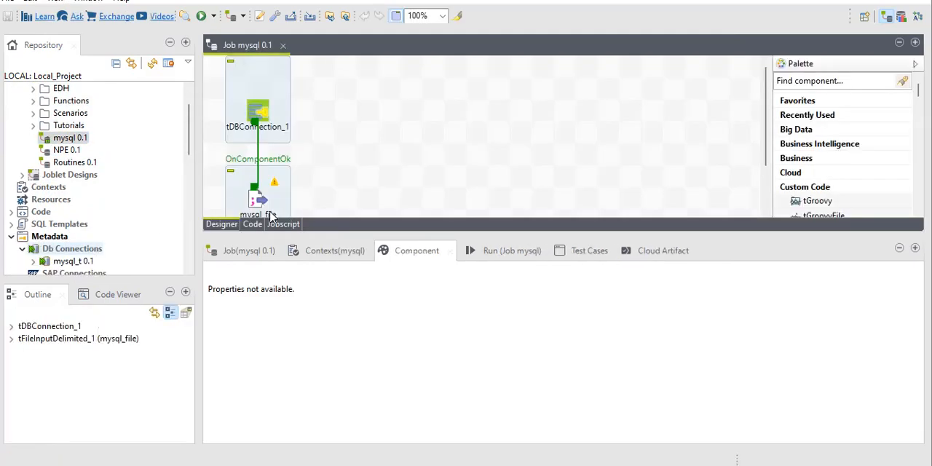
Deactivate the mysql_file delimited input component and clear the selection
{"action": "left_click", "coordinate": [259, 197]}
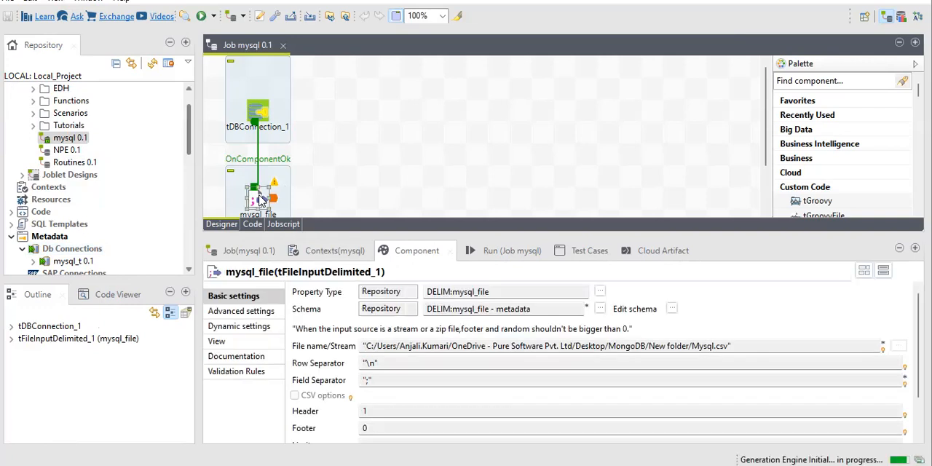
{"action": "right_click", "coordinate": [256, 197]}
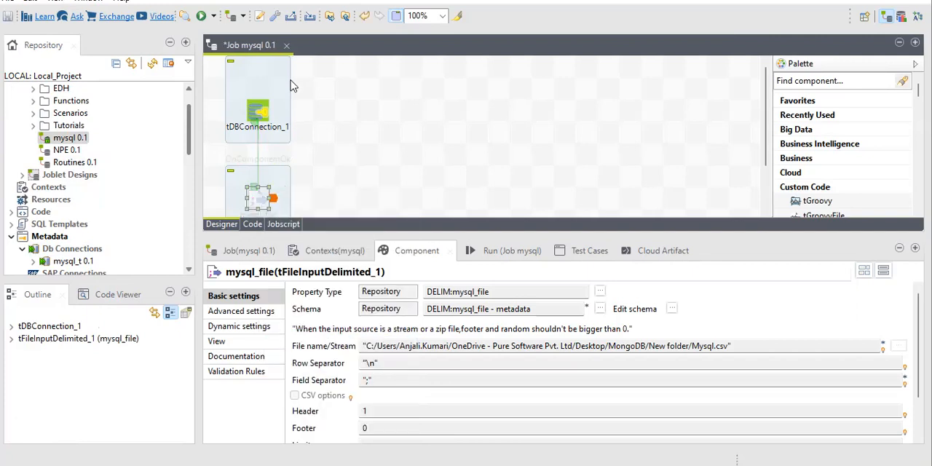
{"action": "left_click", "coordinate": [258, 133]}
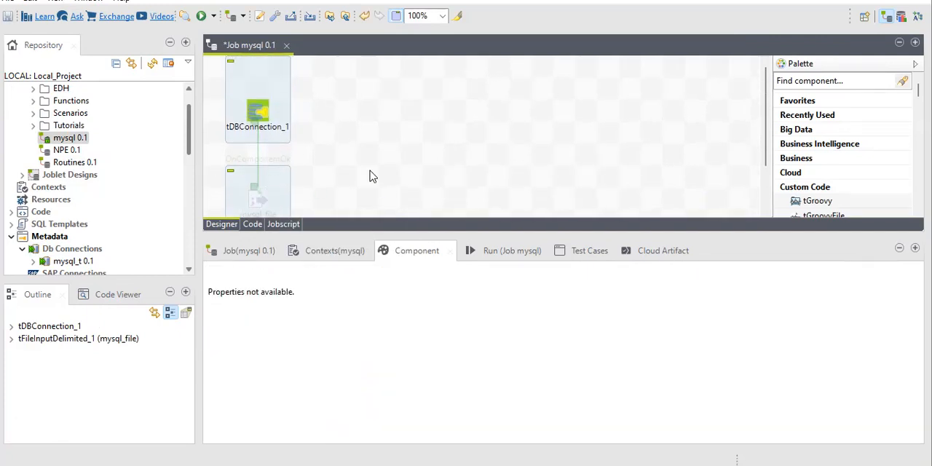
{"action": "mouse_move", "coordinate": [46, 243]}
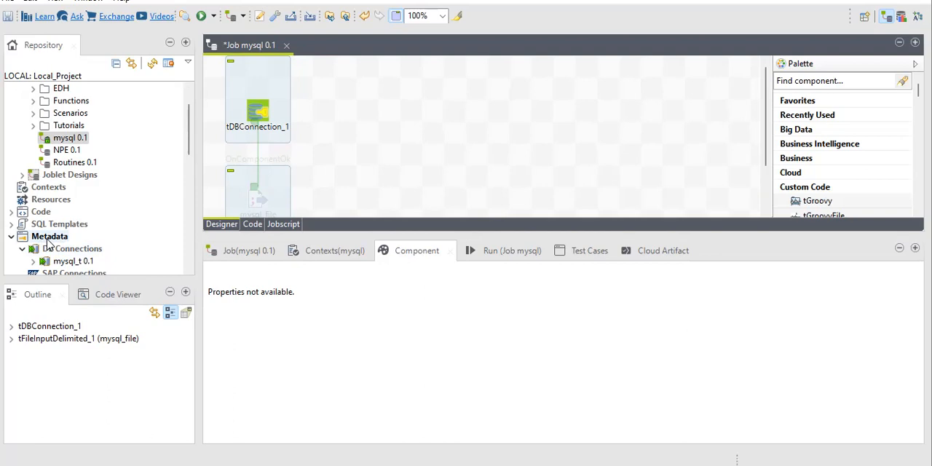
{"action": "mouse_move", "coordinate": [370, 160]}
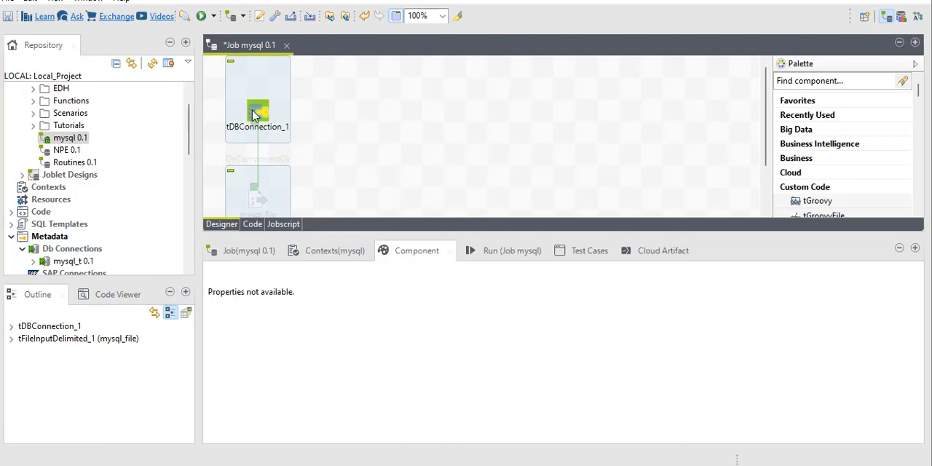
Show tDBConnection_1's Basic settings: host 127.0.0.1, port 3306, database talenddata, user root
{"action": "left_click", "coordinate": [258, 109]}
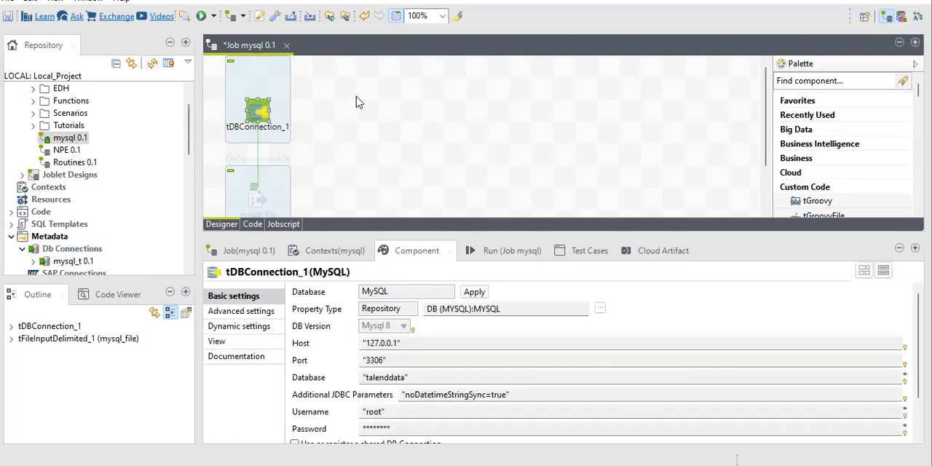
{"action": "mouse_move", "coordinate": [231, 137]}
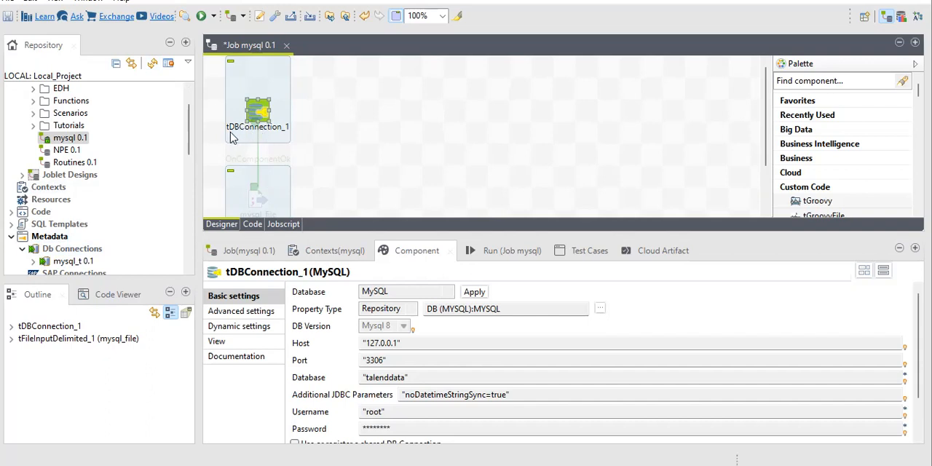
{"action": "mouse_move", "coordinate": [236, 131]}
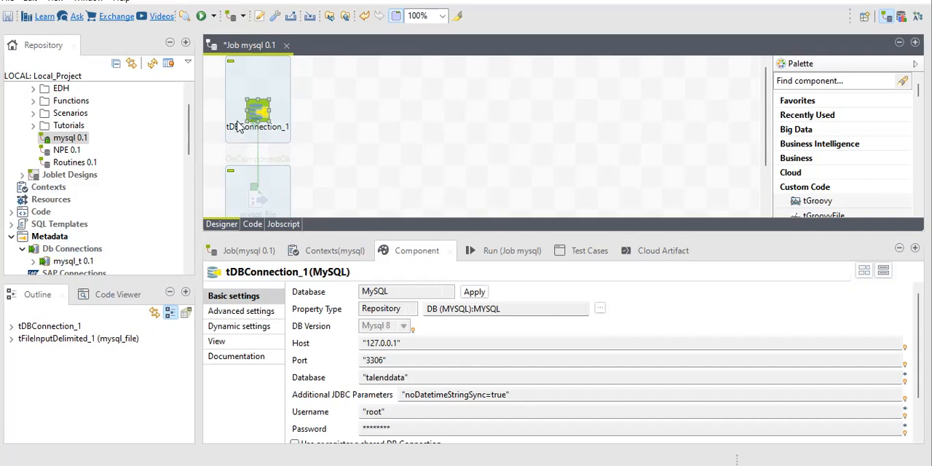
{"action": "mouse_move", "coordinate": [264, 137]}
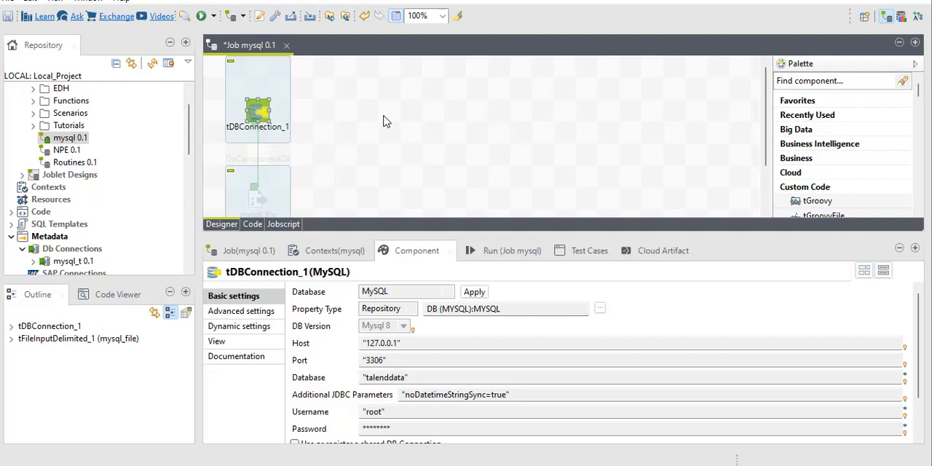
{"action": "type", "text": "tmysql"}
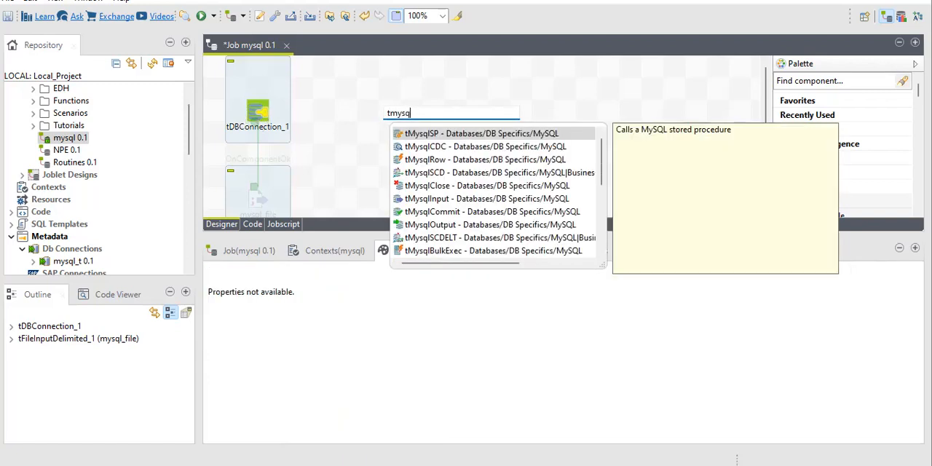
{"action": "type", "text": "c"}
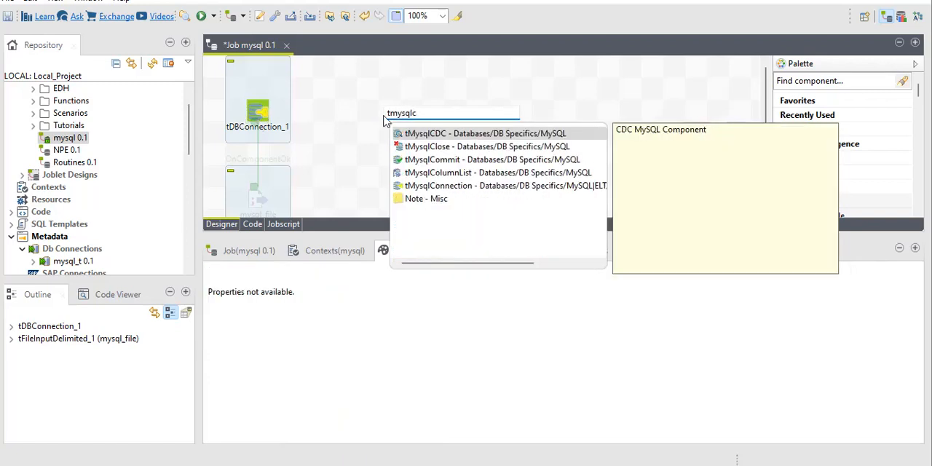
{"action": "mouse_move", "coordinate": [444, 187]}
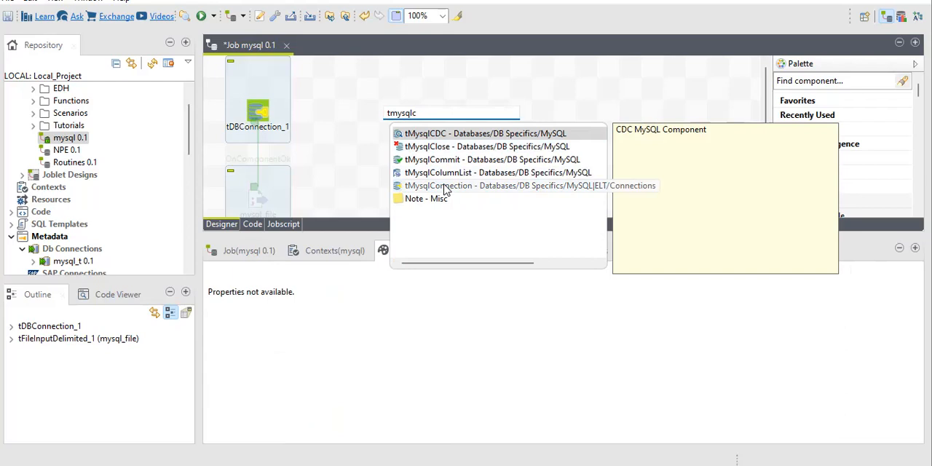
{"action": "key", "text": "BackSpace"}
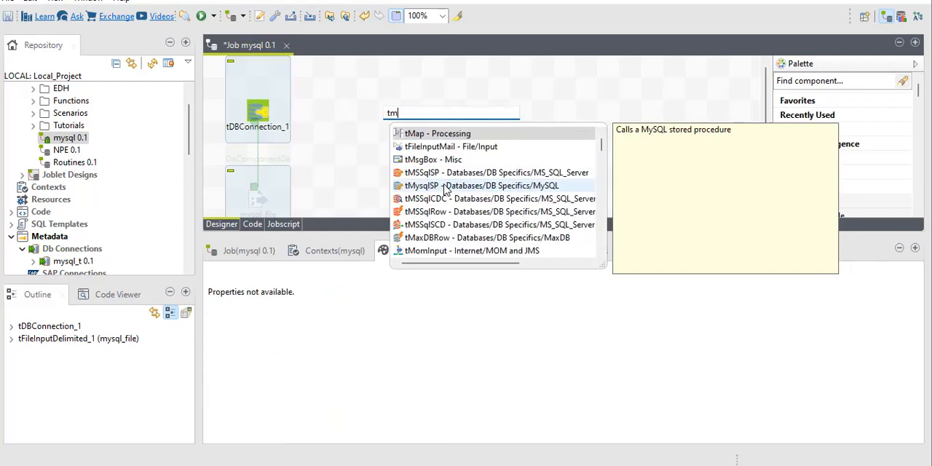
{"action": "type", "text": "tora"}
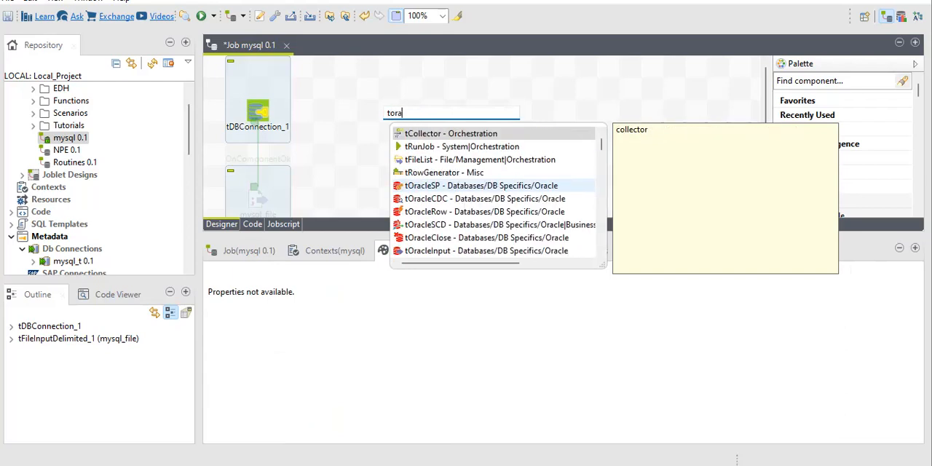
{"action": "type", "text": "cle"}
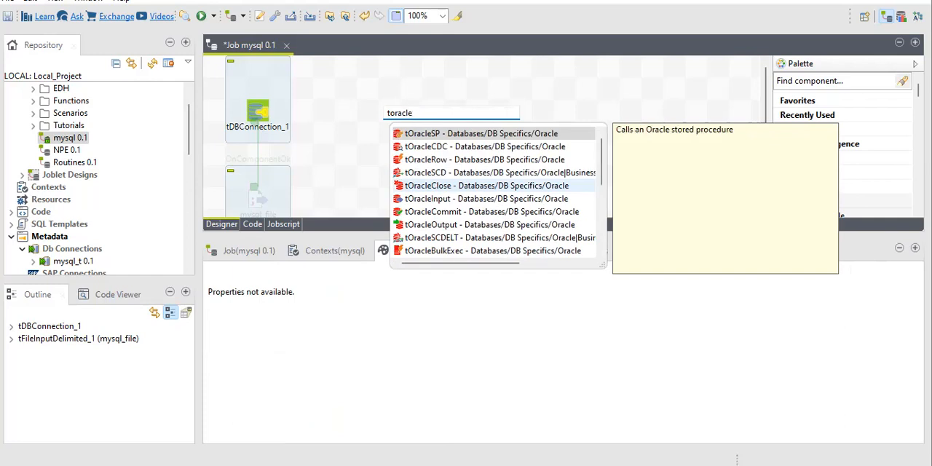
{"action": "scroll", "scroll_direction": "down", "scroll_amount": 3}
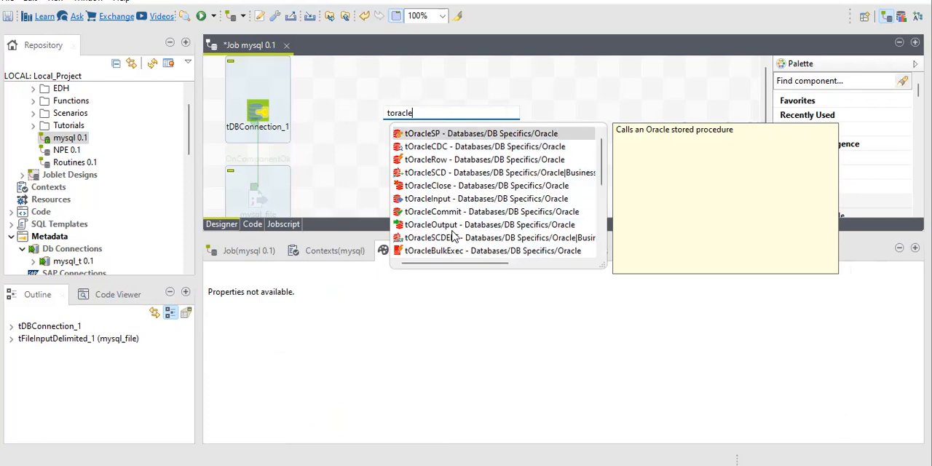
{"action": "mouse_move", "coordinate": [449, 139]}
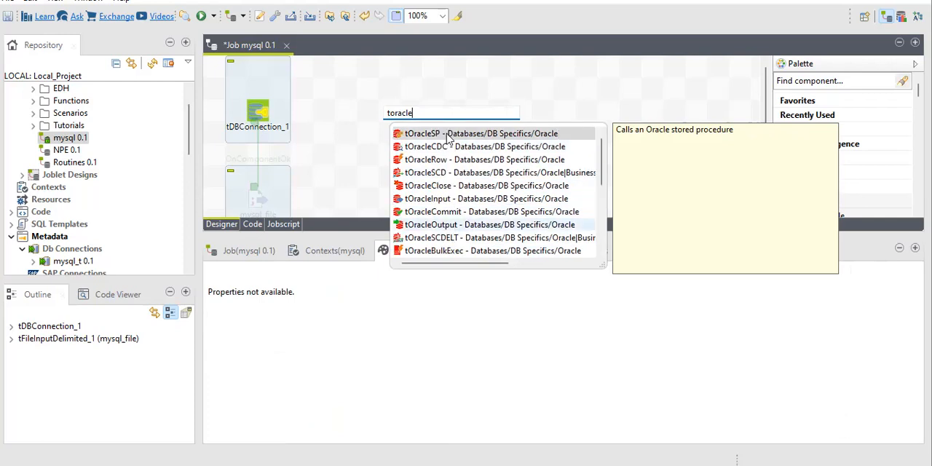
{"action": "scroll", "scroll_direction": "down", "scroll_amount": 3}
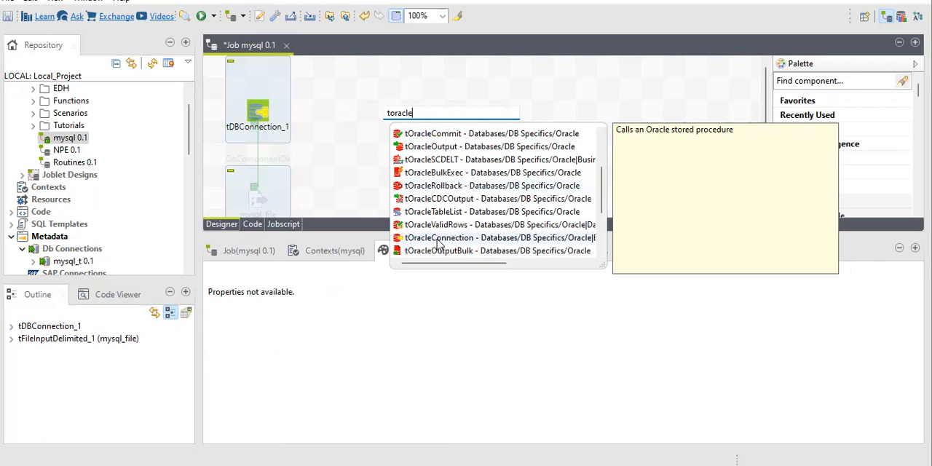
{"action": "key", "text": "BackSpace"}
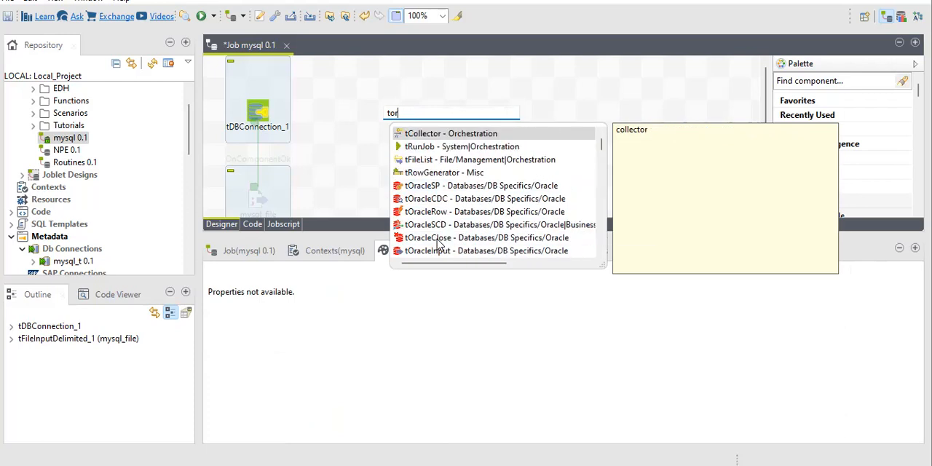
{"action": "type", "text": "tsa"}
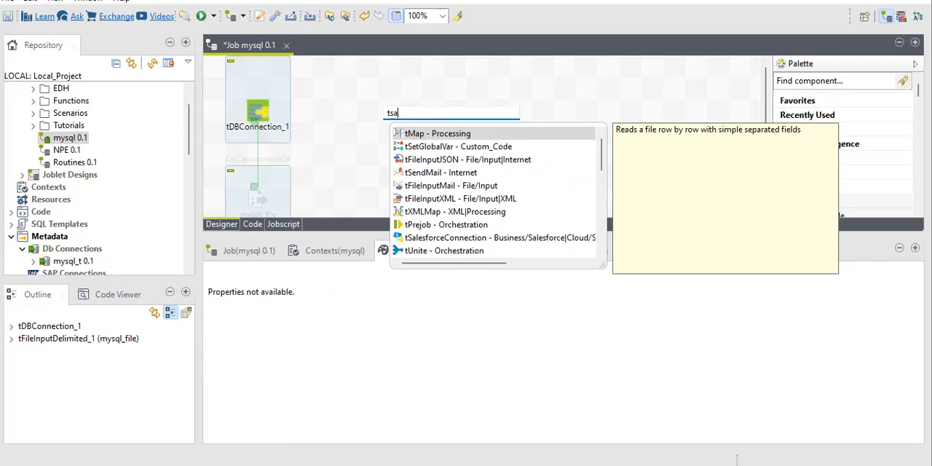
{"action": "type", "text": "lesf"}
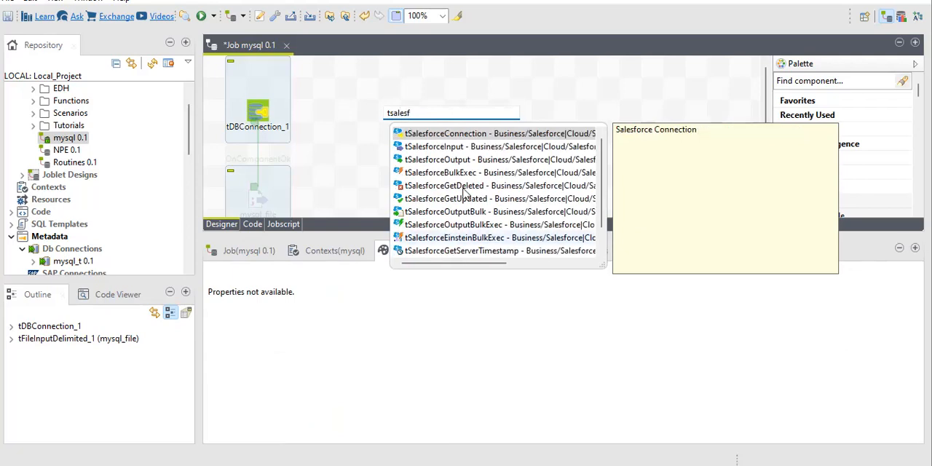
{"action": "mouse_move", "coordinate": [434, 134]}
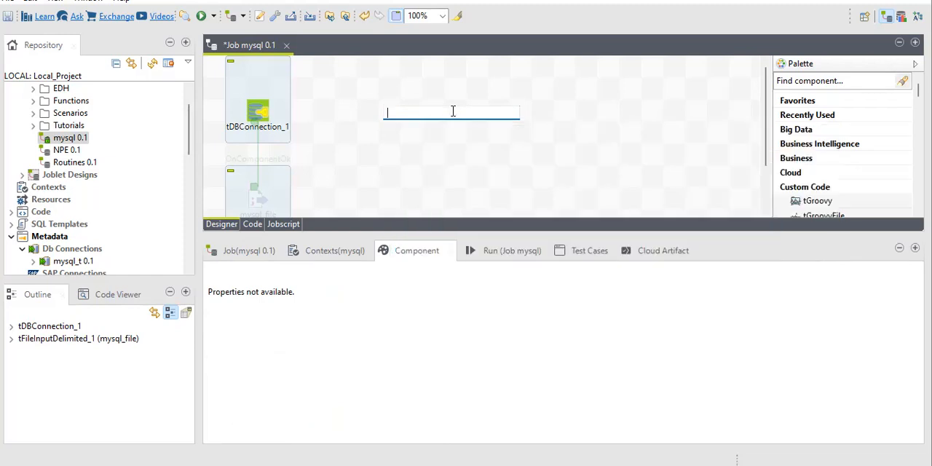
Switch tDBConnection_1's Property Type from Repository to Built-In
{"action": "left_click", "coordinate": [259, 109]}
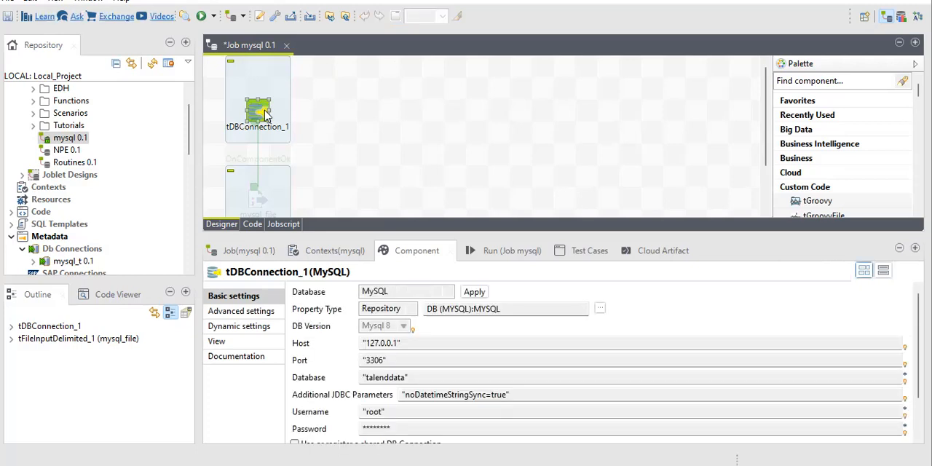
{"action": "mouse_move", "coordinate": [376, 152]}
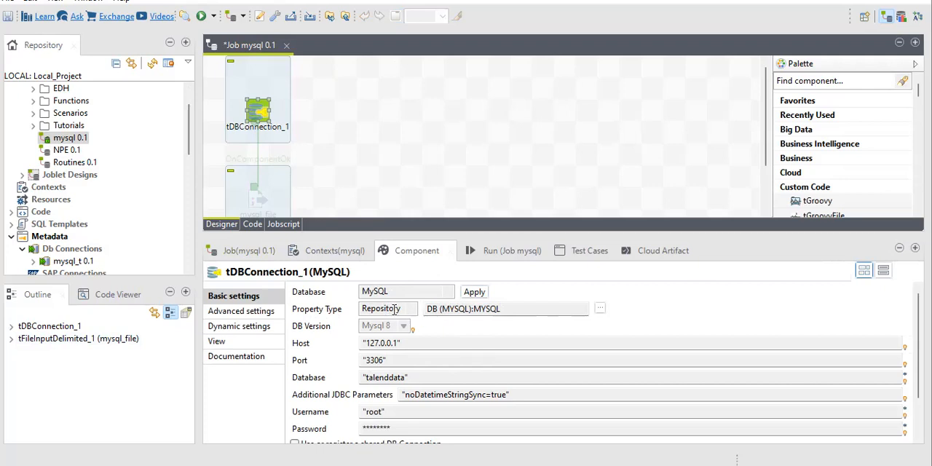
{"action": "left_click", "coordinate": [405, 309]}
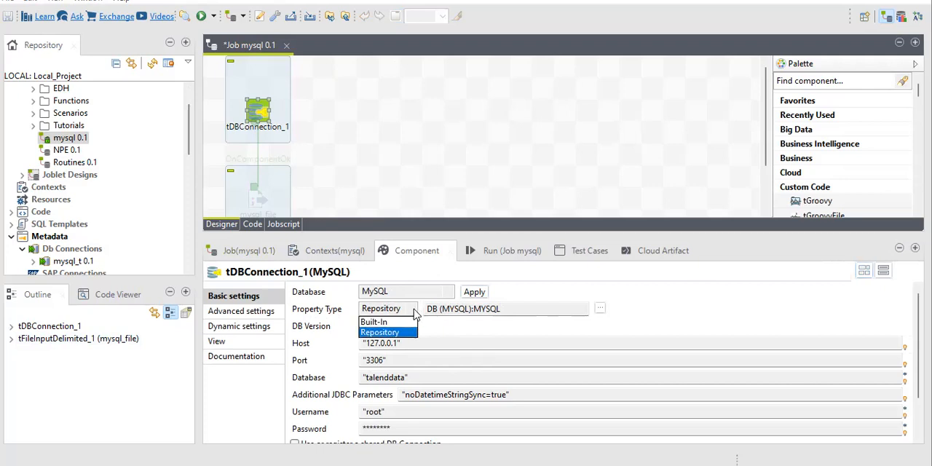
{"action": "left_click", "coordinate": [373, 322]}
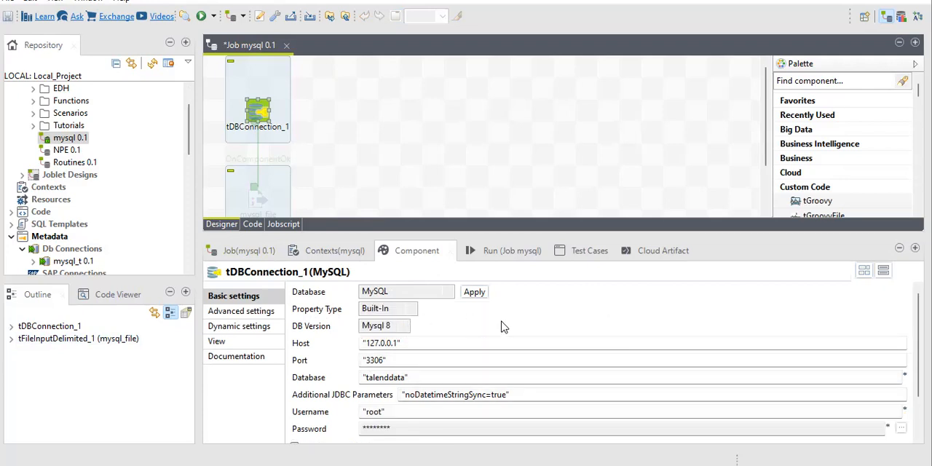
{"action": "scroll", "scroll_direction": "down", "scroll_amount": 3}
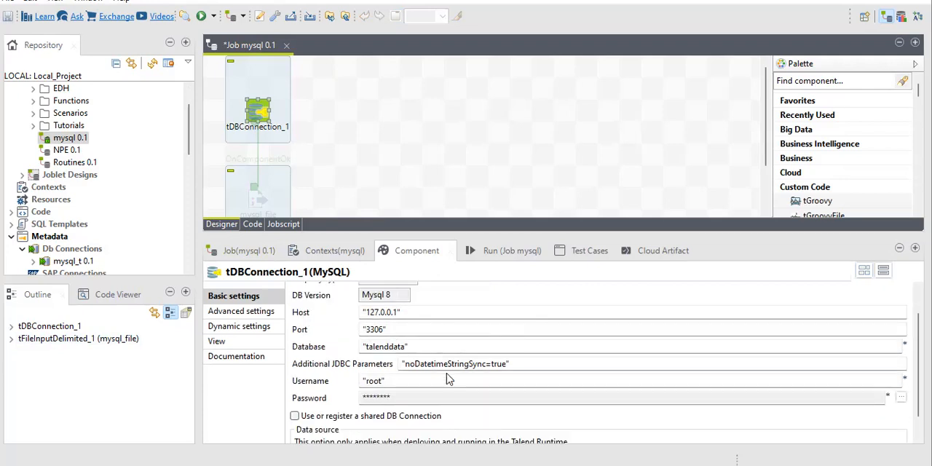
{"action": "mouse_move", "coordinate": [469, 434]}
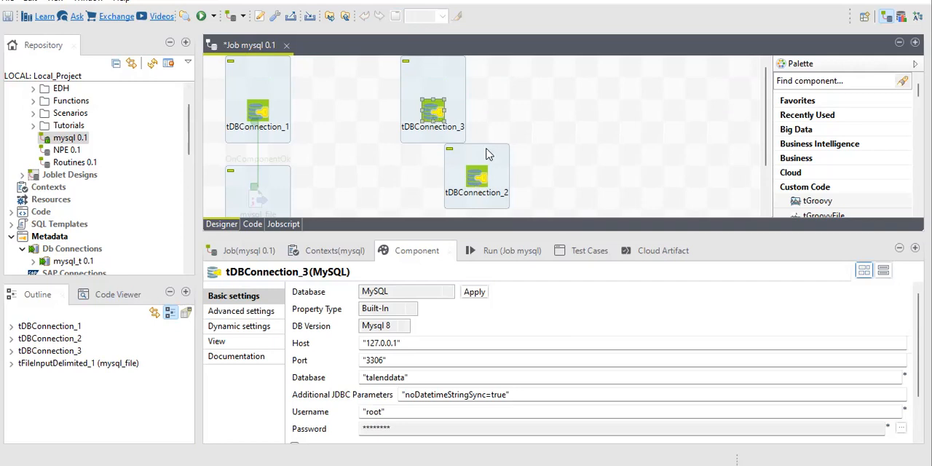
Inspect the tDBConnection_2 copy's settings on the canvas
{"action": "left_click", "coordinate": [478, 177]}
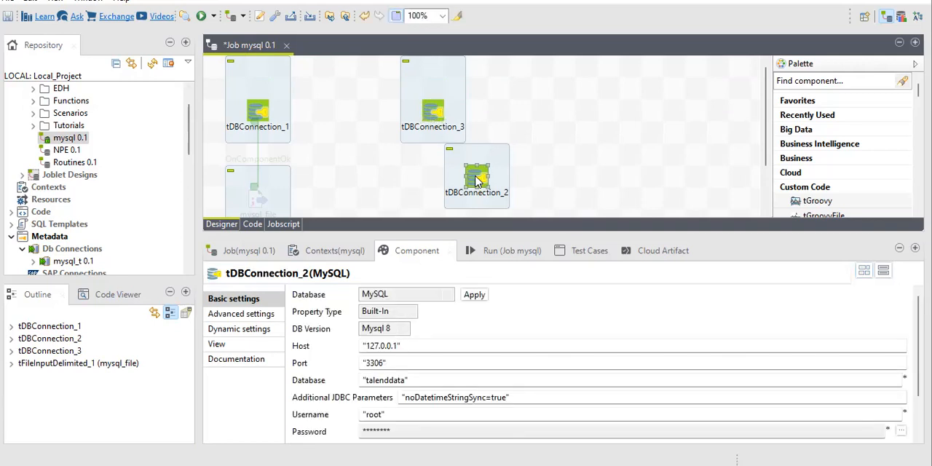
{"action": "left_click", "coordinate": [434, 114]}
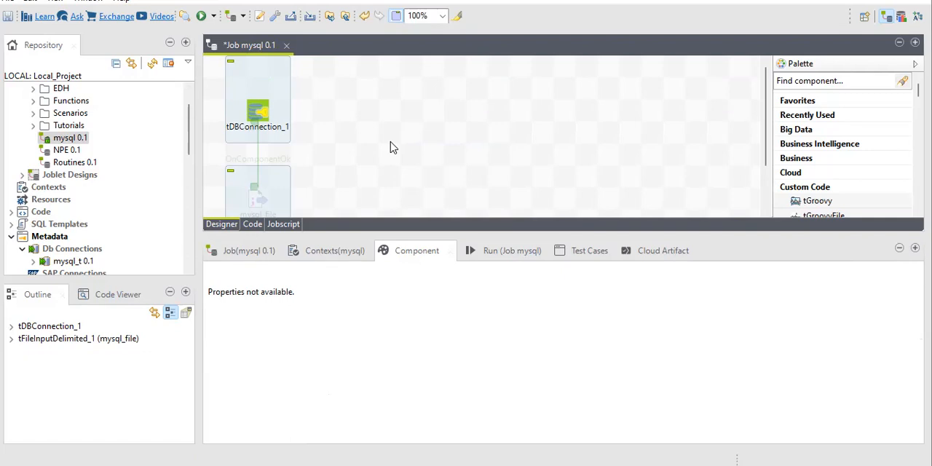
{"action": "mouse_move", "coordinate": [367, 136]}
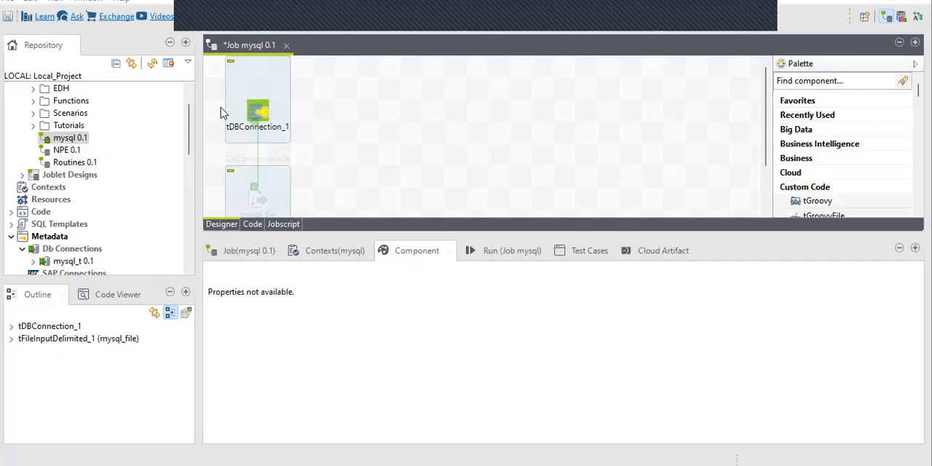
{"action": "left_click", "coordinate": [257, 113]}
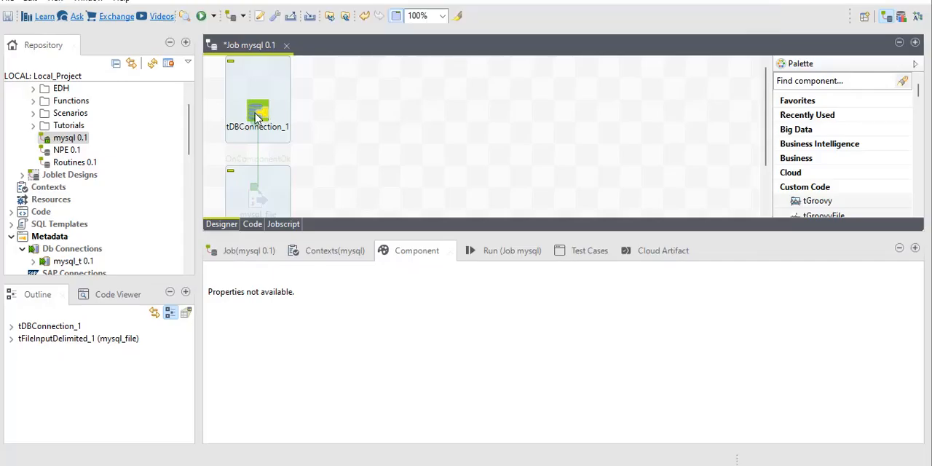
{"action": "left_click", "coordinate": [256, 110]}
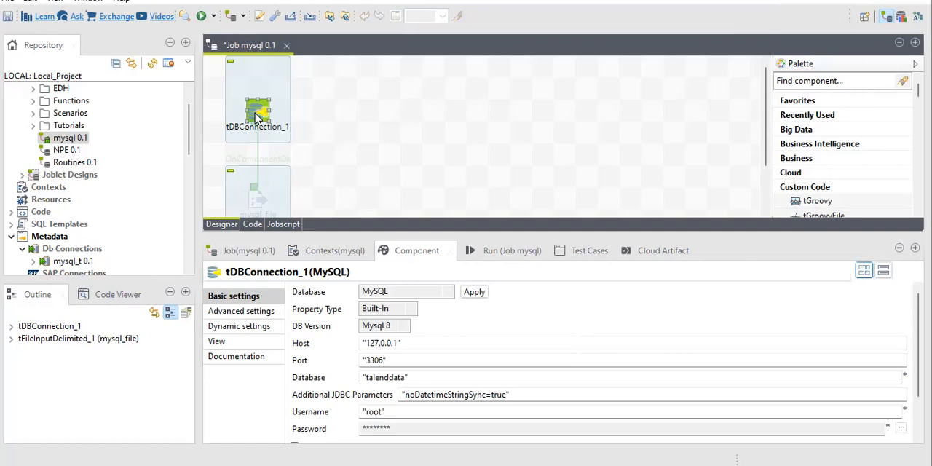
{"action": "mouse_move", "coordinate": [271, 146]}
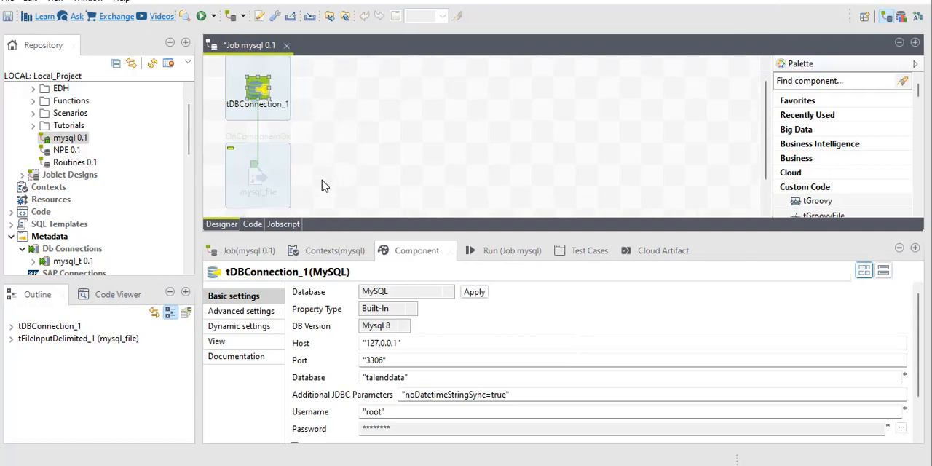
{"action": "mouse_move", "coordinate": [373, 157]}
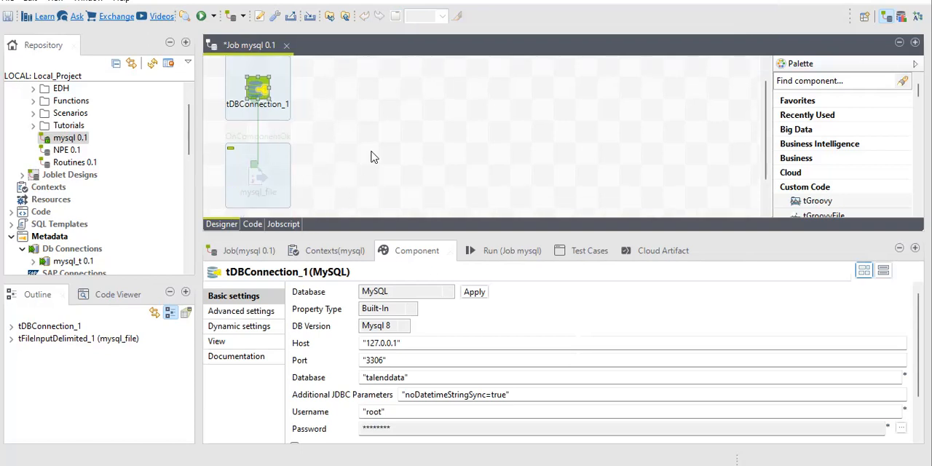
{"action": "mouse_move", "coordinate": [385, 161]}
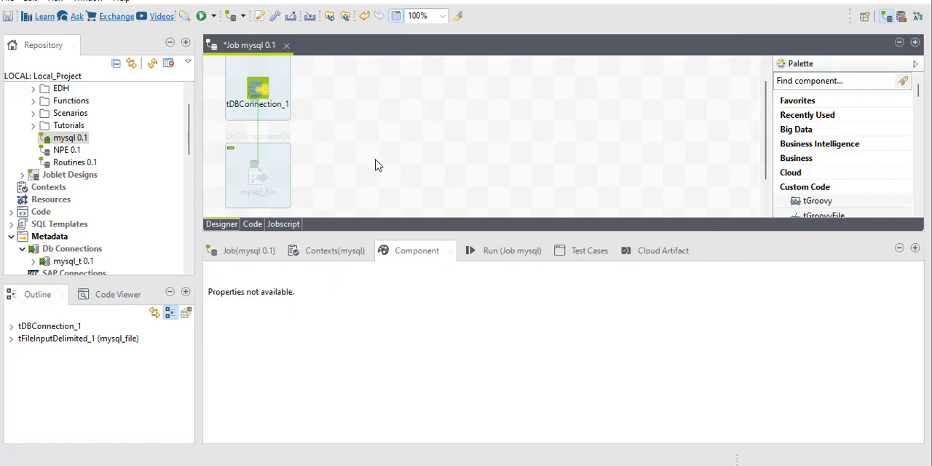
{"action": "type", "text": "tm"}
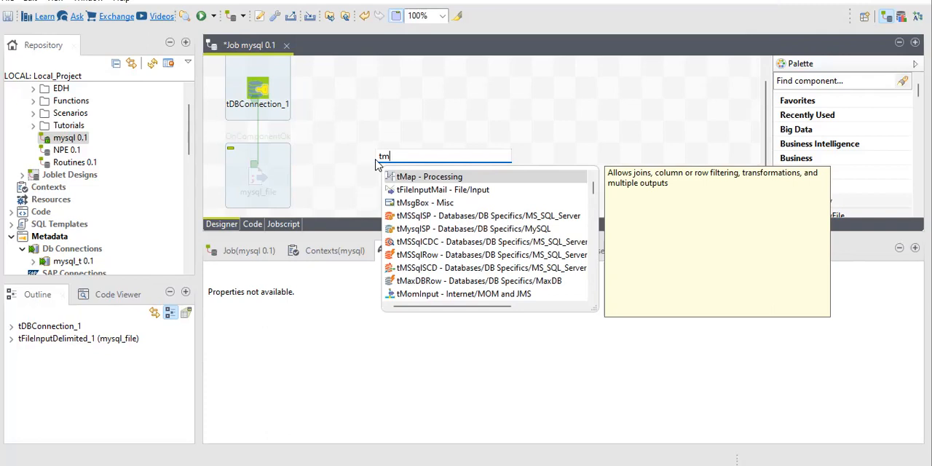
{"action": "type", "text": "ysql"}
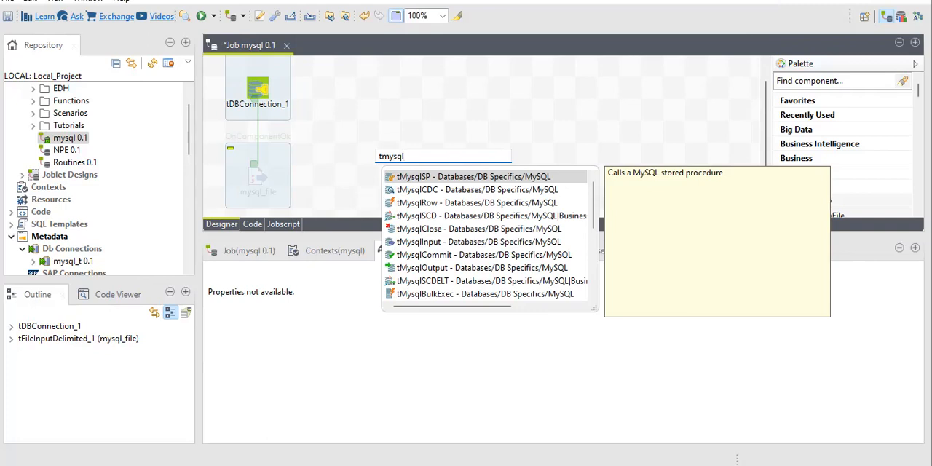
{"action": "mouse_move", "coordinate": [479, 229]}
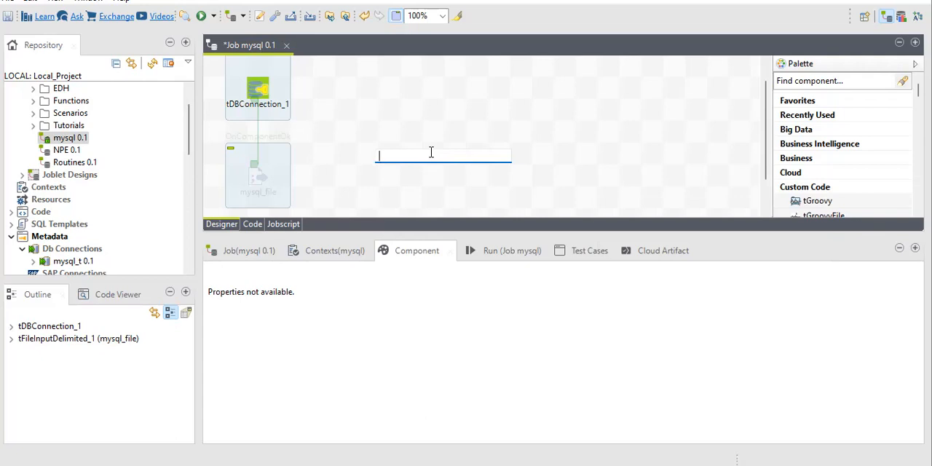
{"action": "mouse_move", "coordinate": [377, 137]}
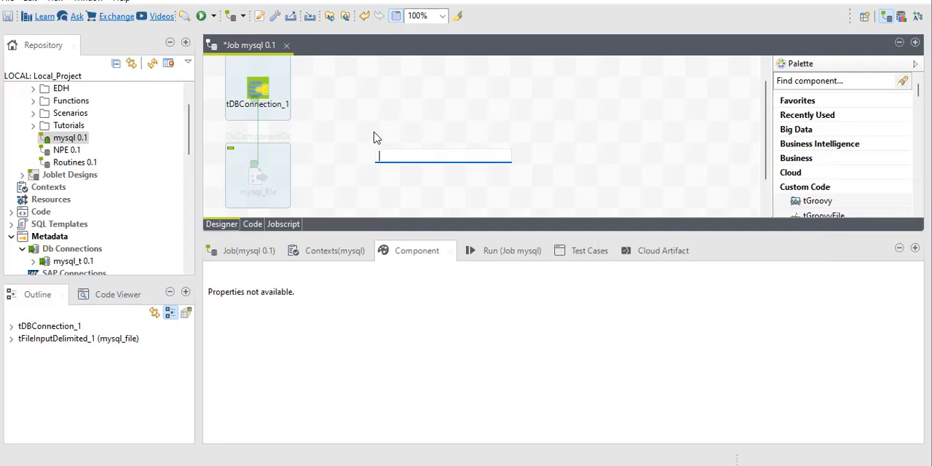